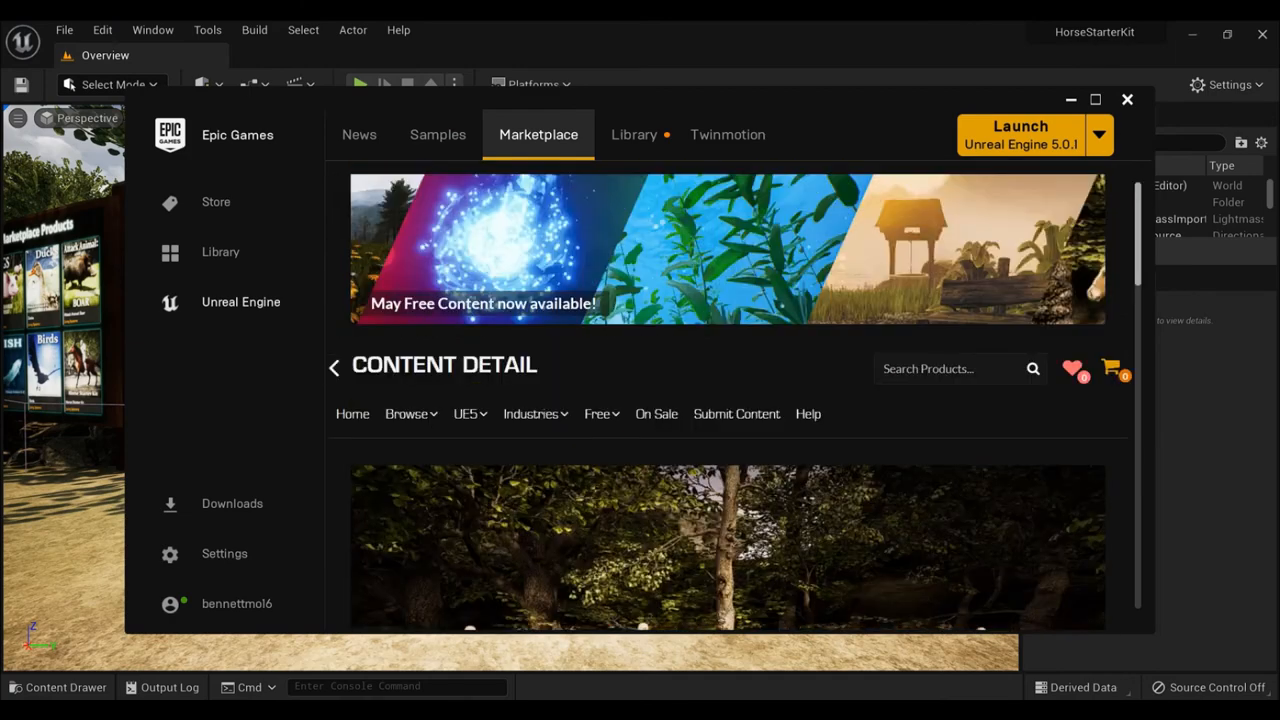
Scroll through the Horse Starter Kit store page and close the launcher to return to the level
{"action": "scroll", "scroll_direction": "down", "scroll_amount": 3}
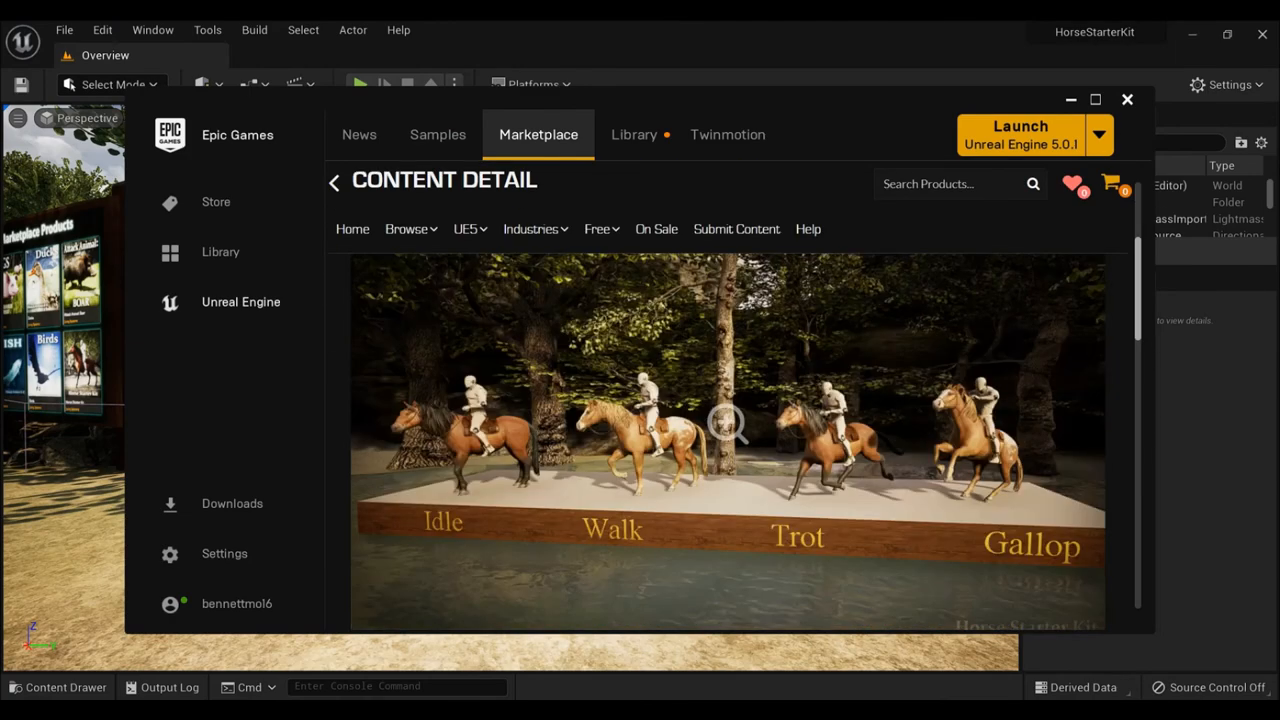
{"action": "scroll", "scroll_direction": "down", "scroll_amount": 3}
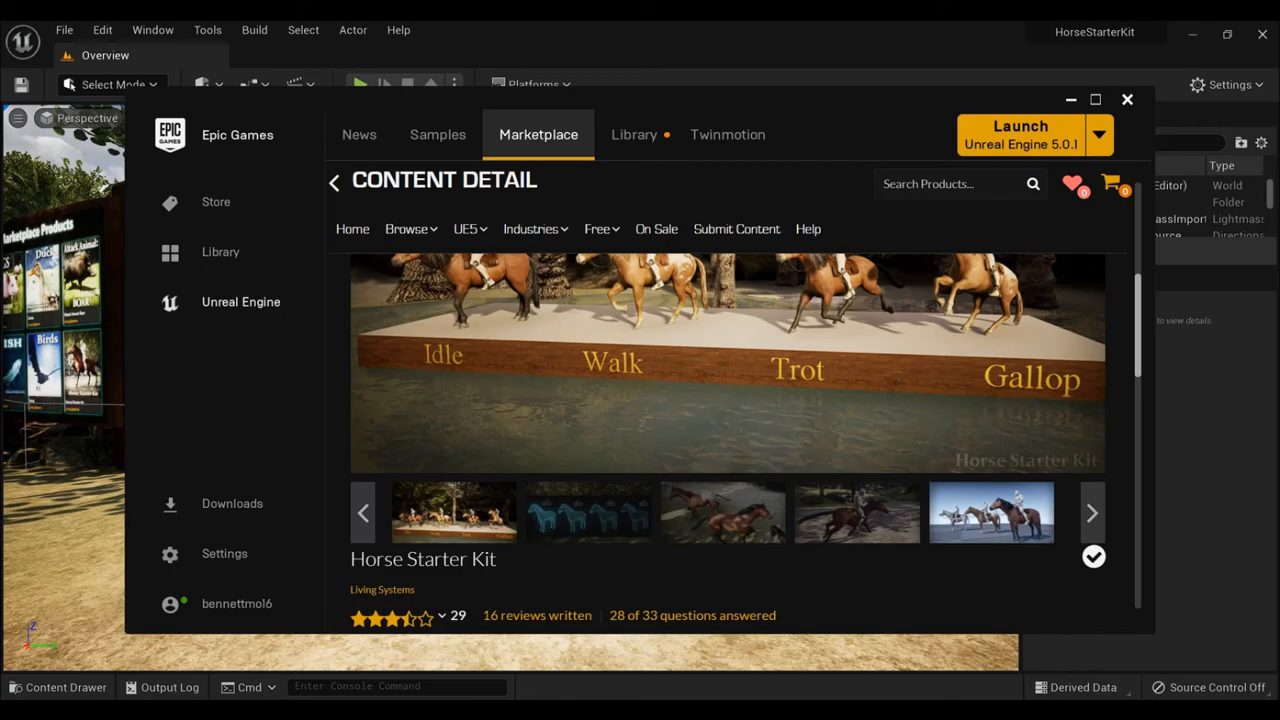
{"action": "left_click", "coordinate": [1128, 100]}
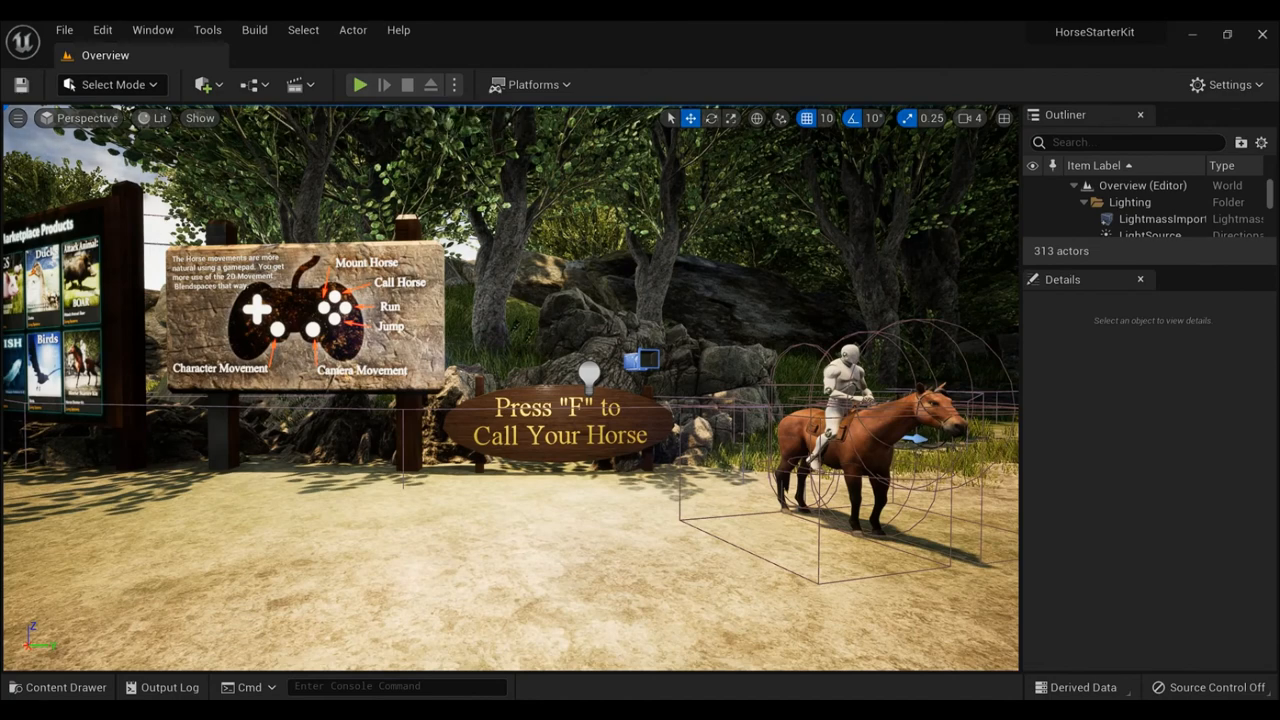
{"action": "left_click", "coordinate": [360, 84]}
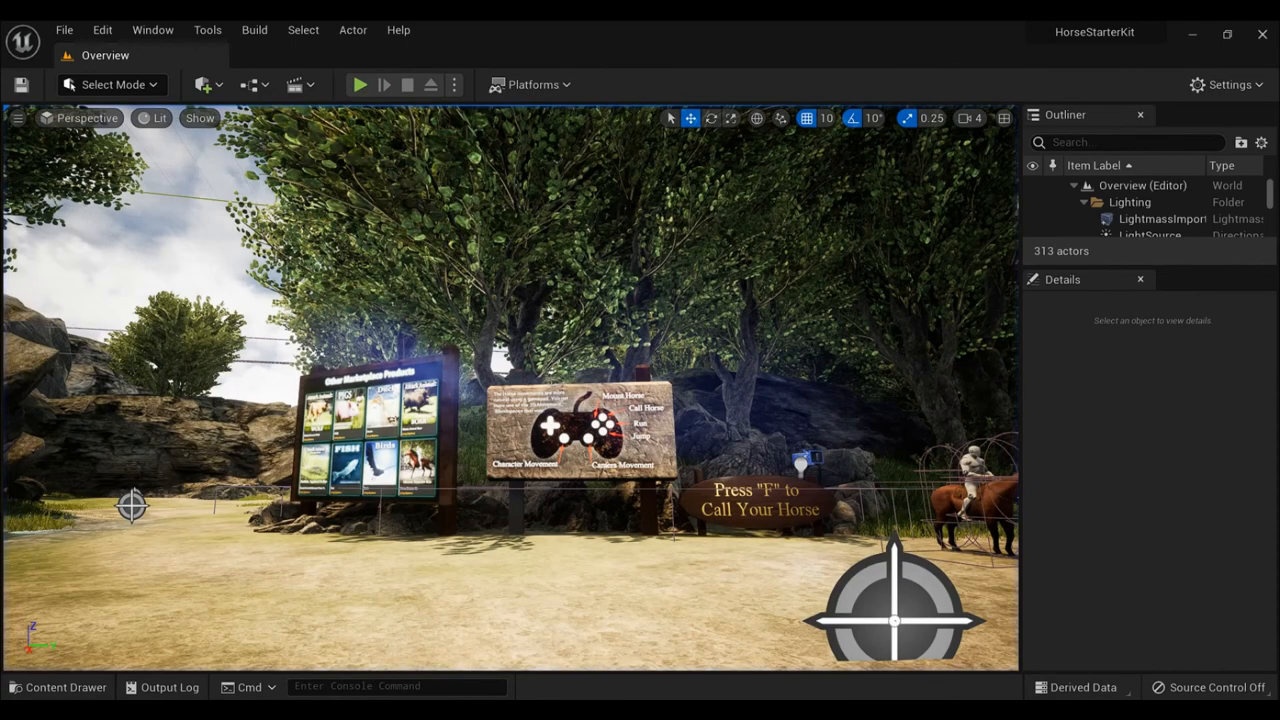
Bring up the pack's content browser and show the Animation folder's 77 assets
{"action": "left_click", "coordinate": [66, 688]}
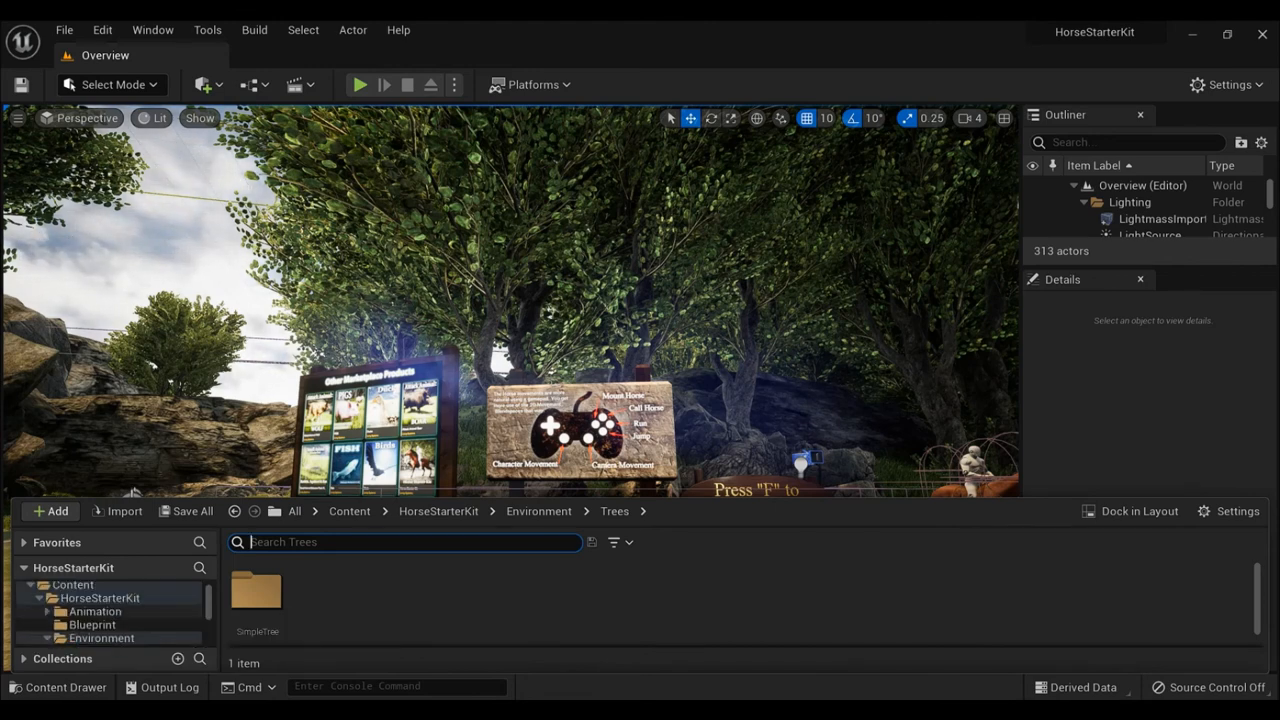
{"action": "left_click", "coordinate": [96, 612]}
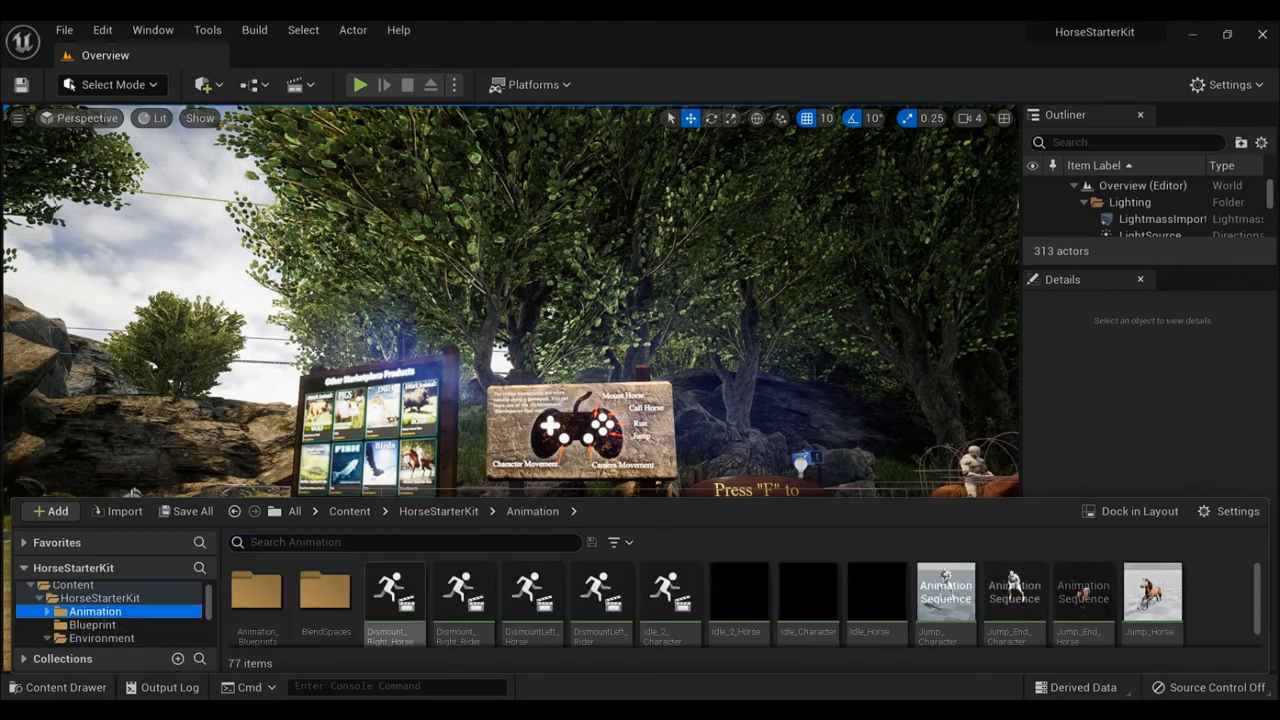
{"action": "mouse_move", "coordinate": [392, 596]}
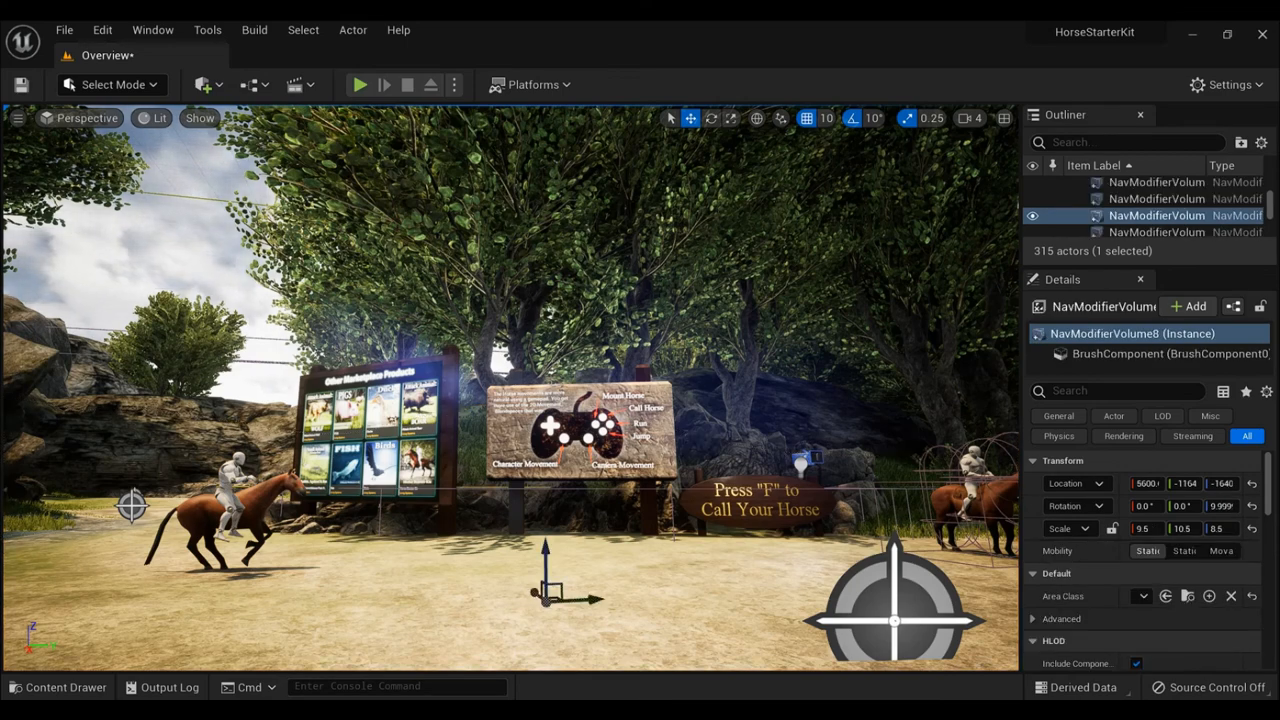
{"action": "mouse_move", "coordinate": [56, 688]}
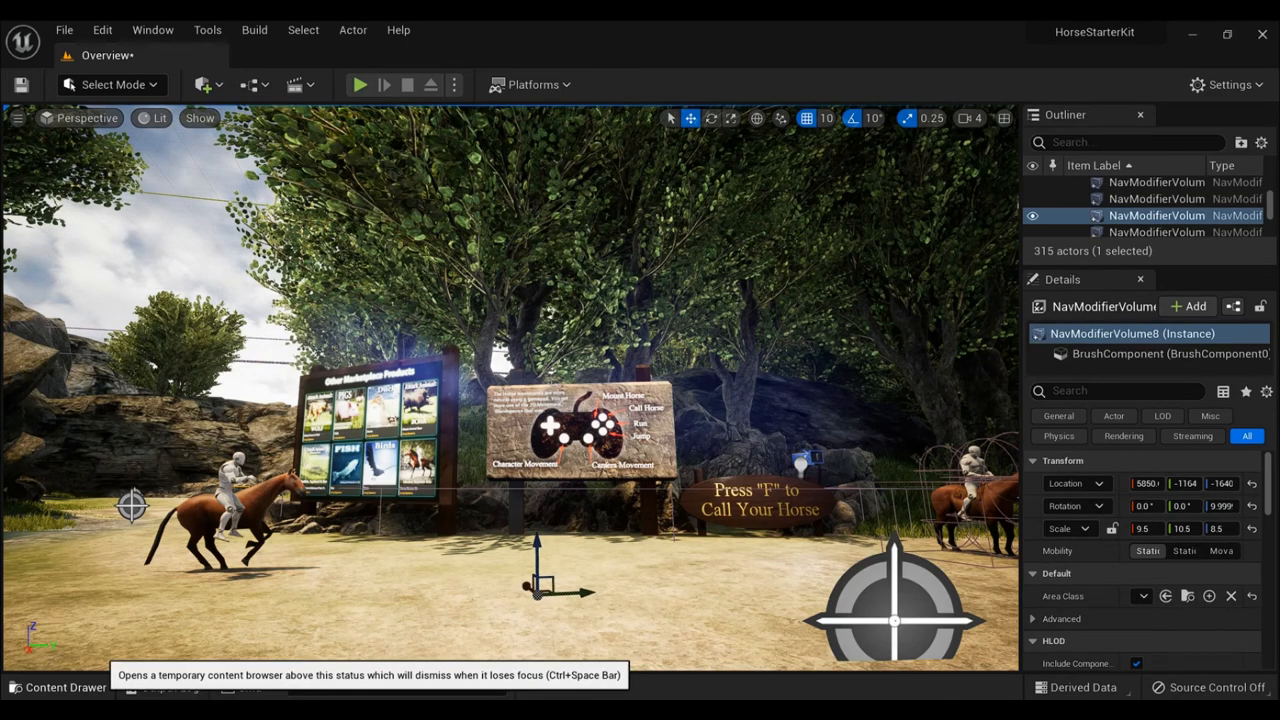
Place BP_Rideable_LightBrown_Horse and a FieldGrass mesh into the Overview level
{"action": "left_click", "coordinate": [54, 688]}
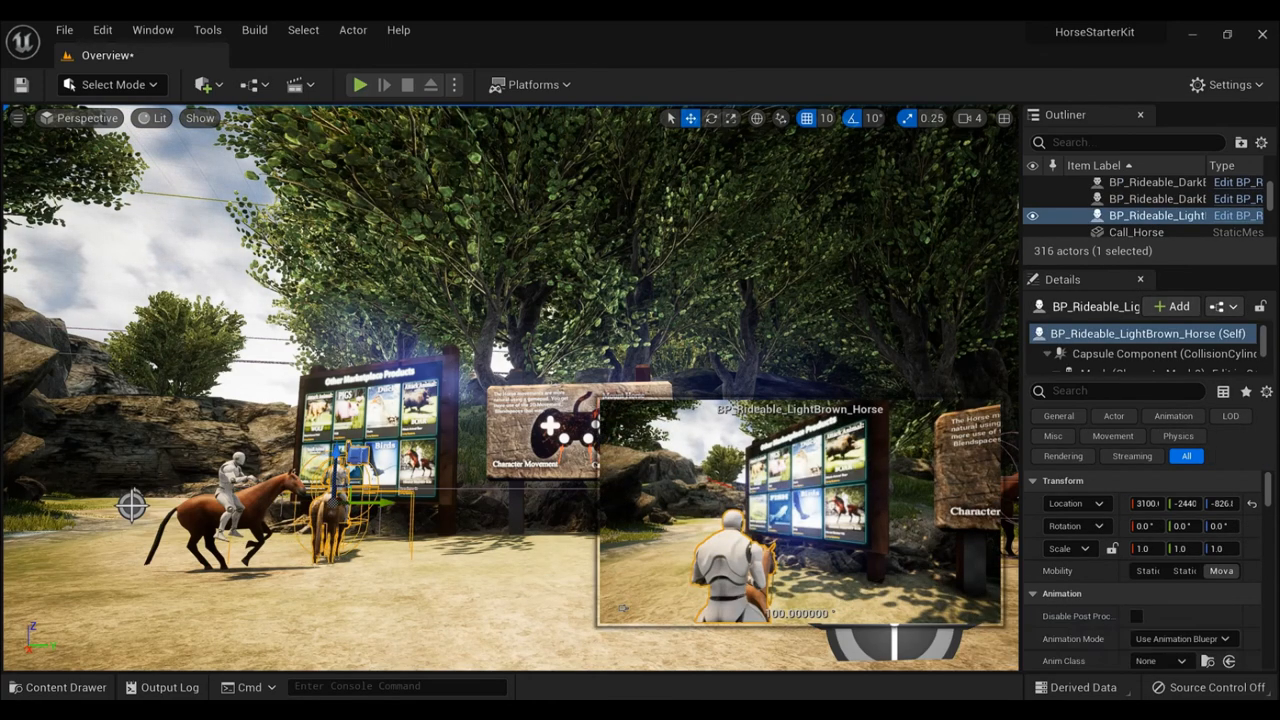
{"action": "left_click", "coordinate": [56, 688]}
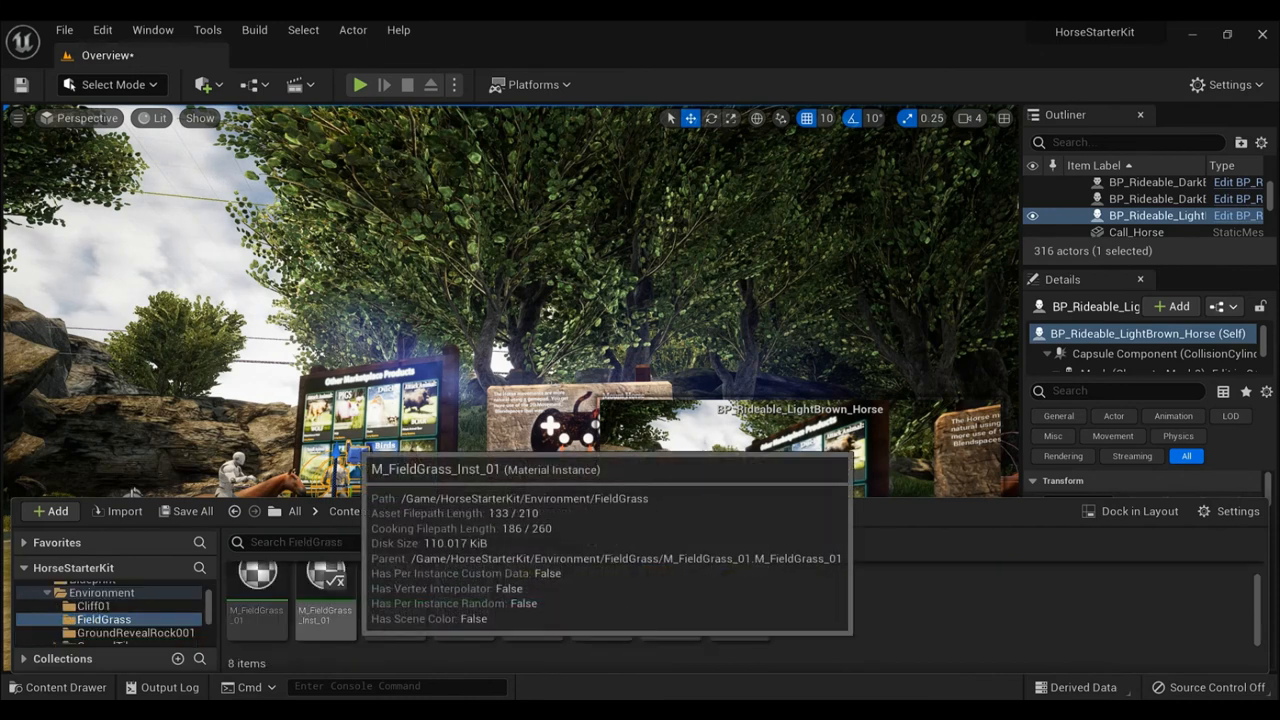
{"action": "left_click", "coordinate": [394, 584]}
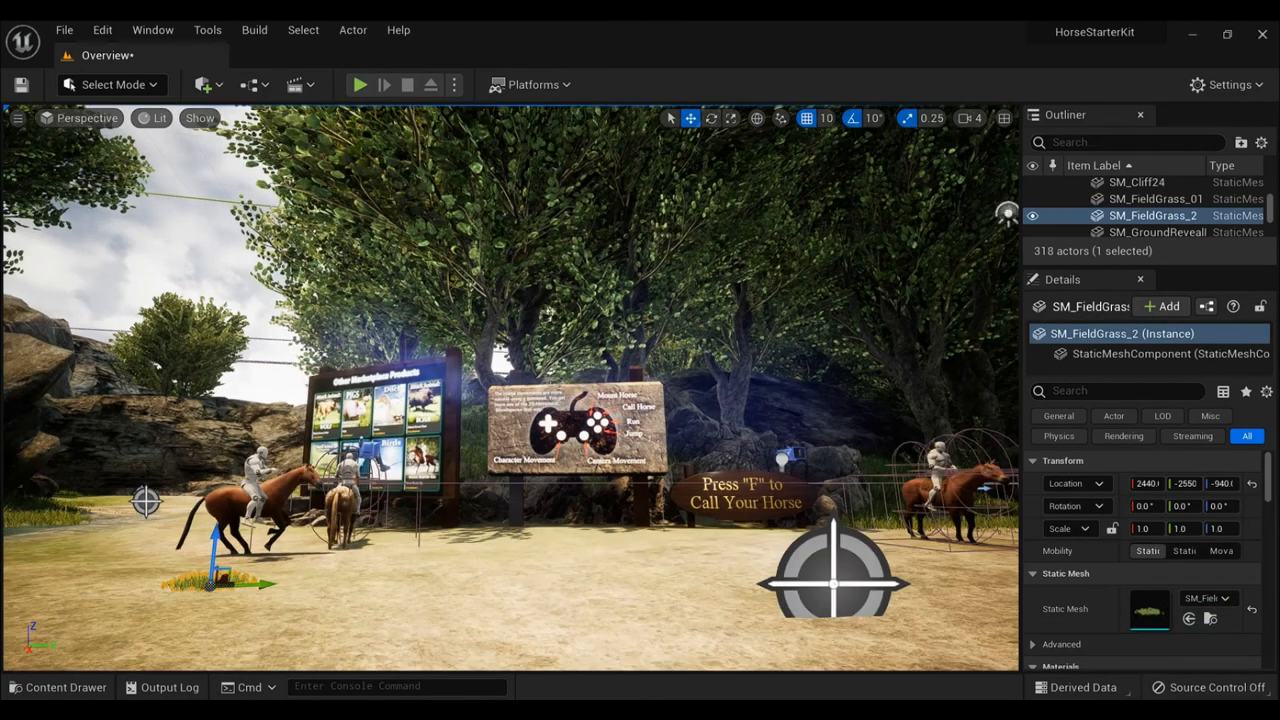
Generate a material from the GroundRevealRock001 texture and browse on
{"action": "left_click", "coordinate": [66, 688]}
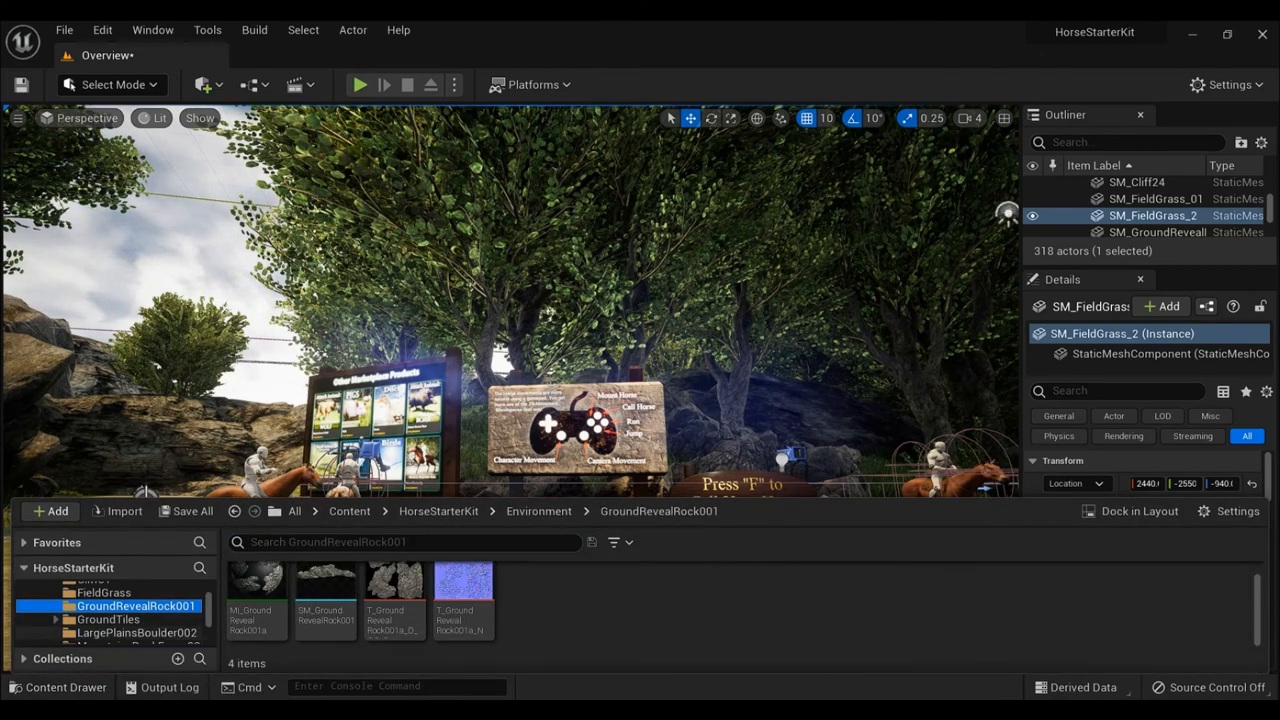
{"action": "left_click", "coordinate": [392, 584]}
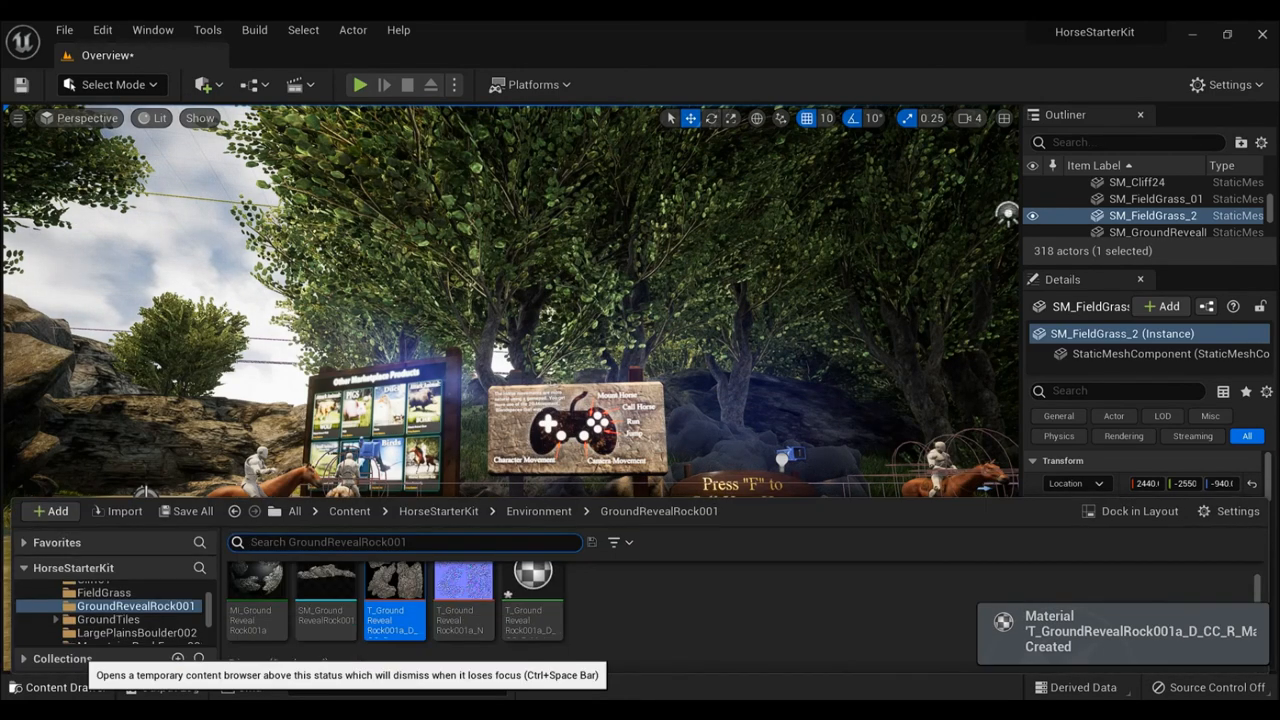
{"action": "left_click", "coordinate": [108, 620]}
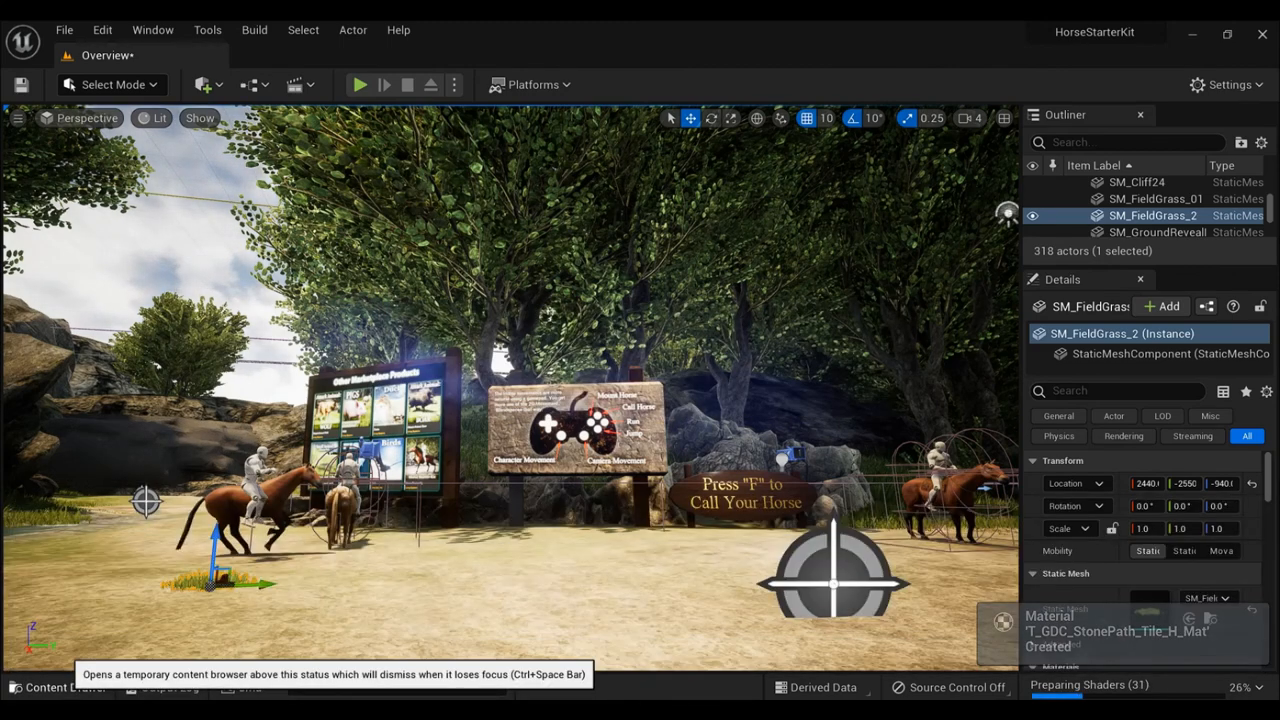
Browse RockyPath, LargePlainsBoulder002 and Mountain_RockFace_002, then place a SimpleTree mesh in the level
{"action": "left_click", "coordinate": [52, 688]}
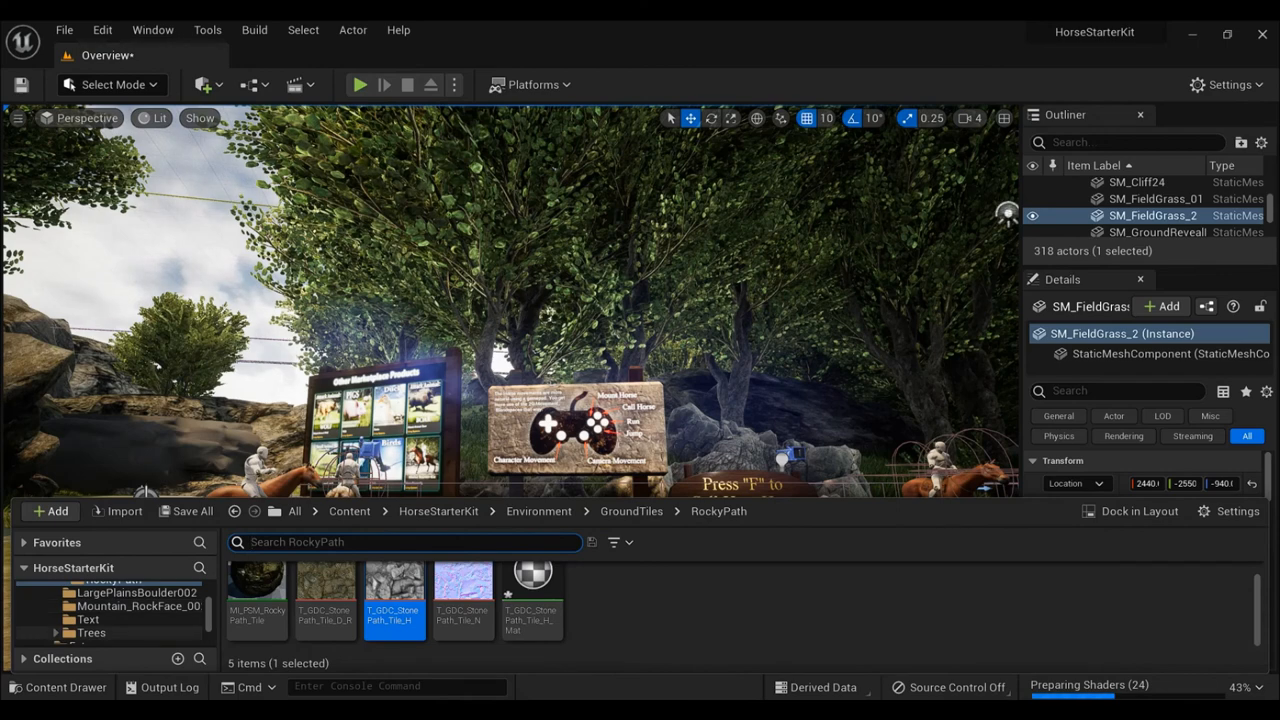
{"action": "left_click", "coordinate": [136, 592]}
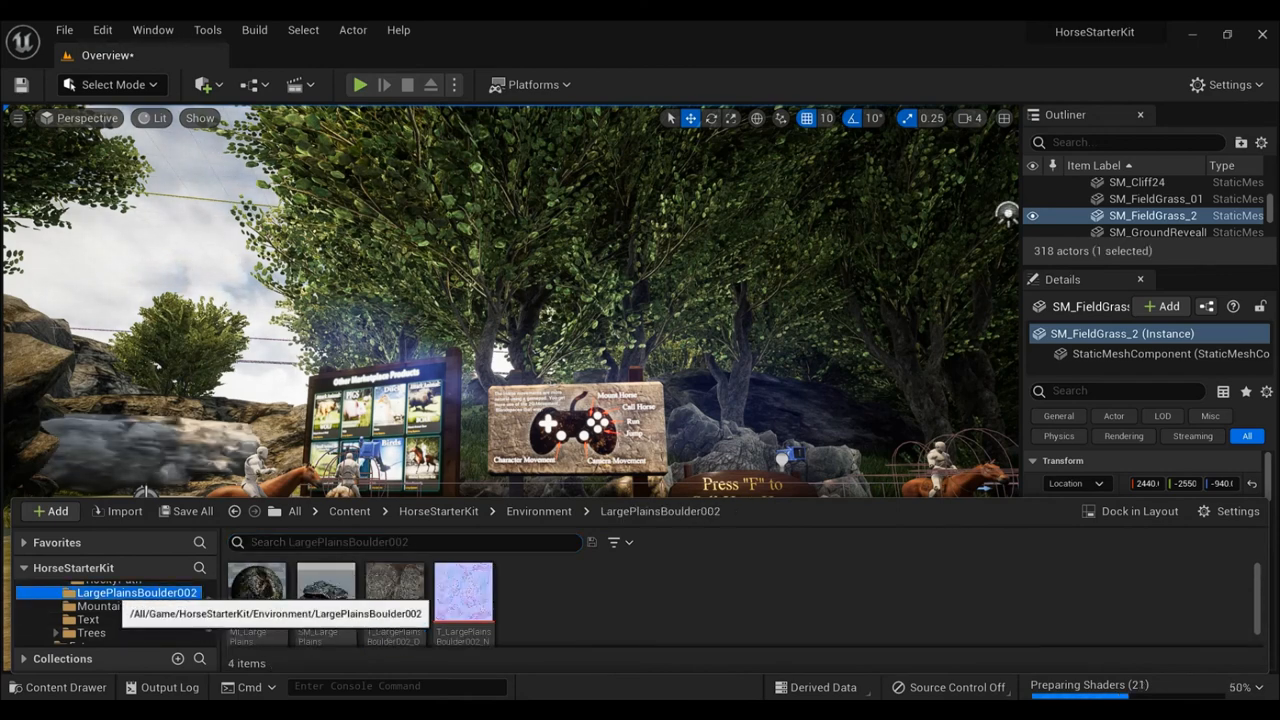
{"action": "left_click", "coordinate": [140, 606]}
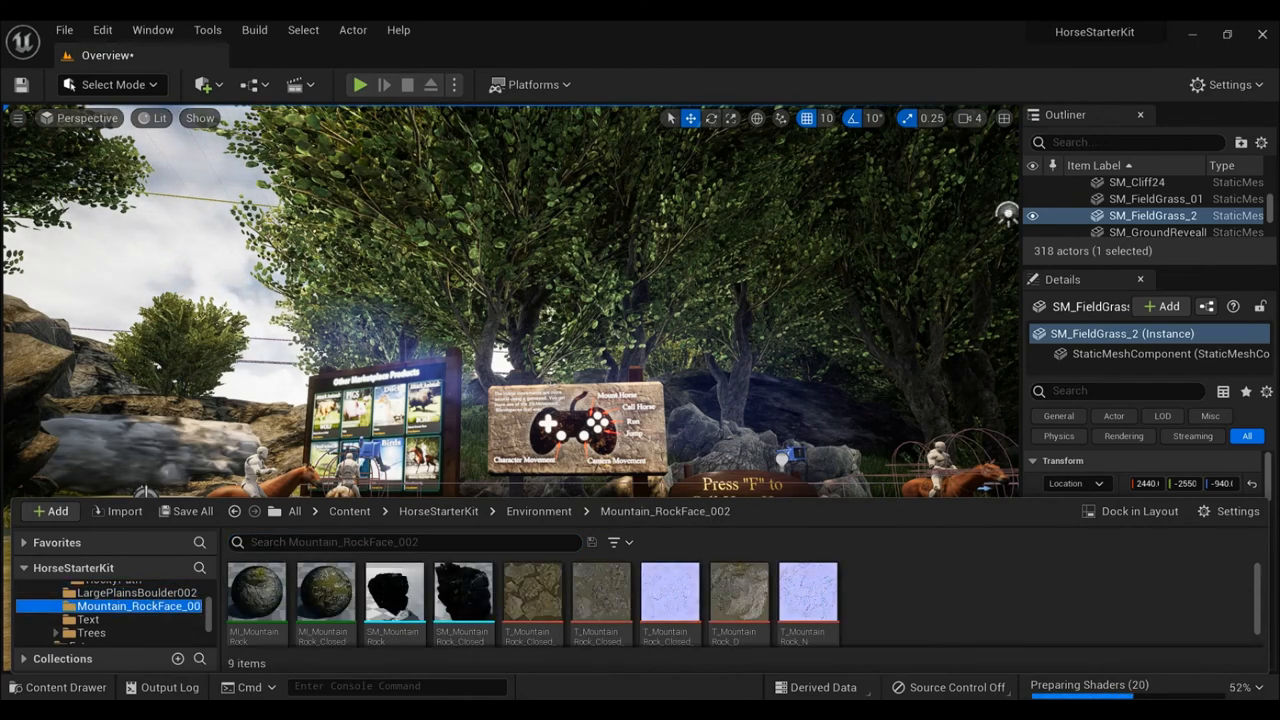
{"action": "left_click", "coordinate": [88, 620]}
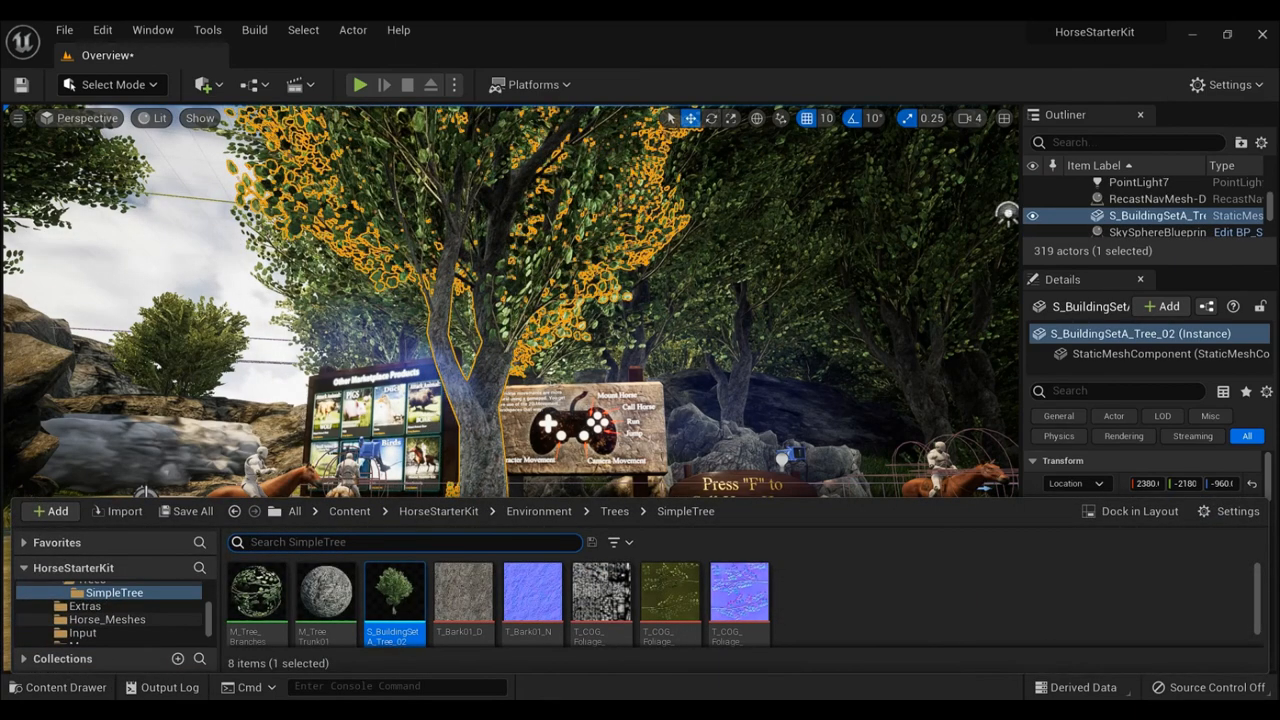
Browse Horse_Meshes, Input, Maps, Materials and Texture folders and pick a horse colour texture
{"action": "left_click", "coordinate": [108, 620]}
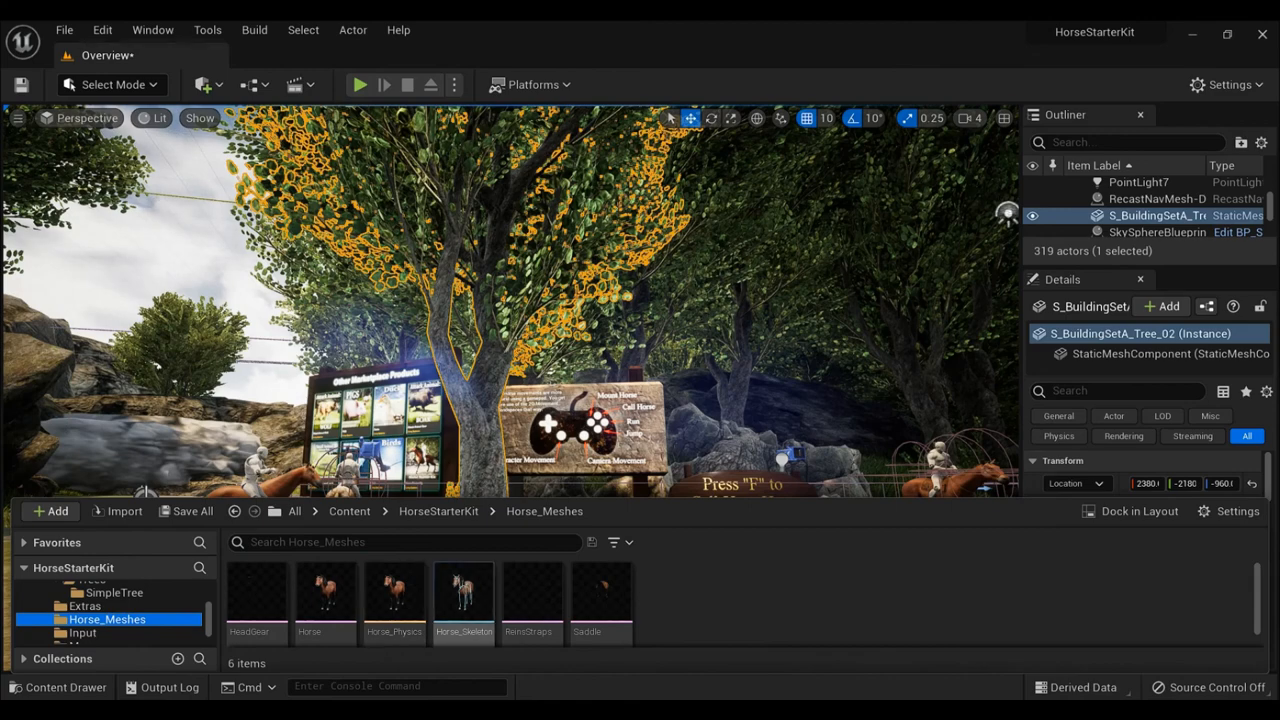
{"action": "left_click", "coordinate": [56, 688]}
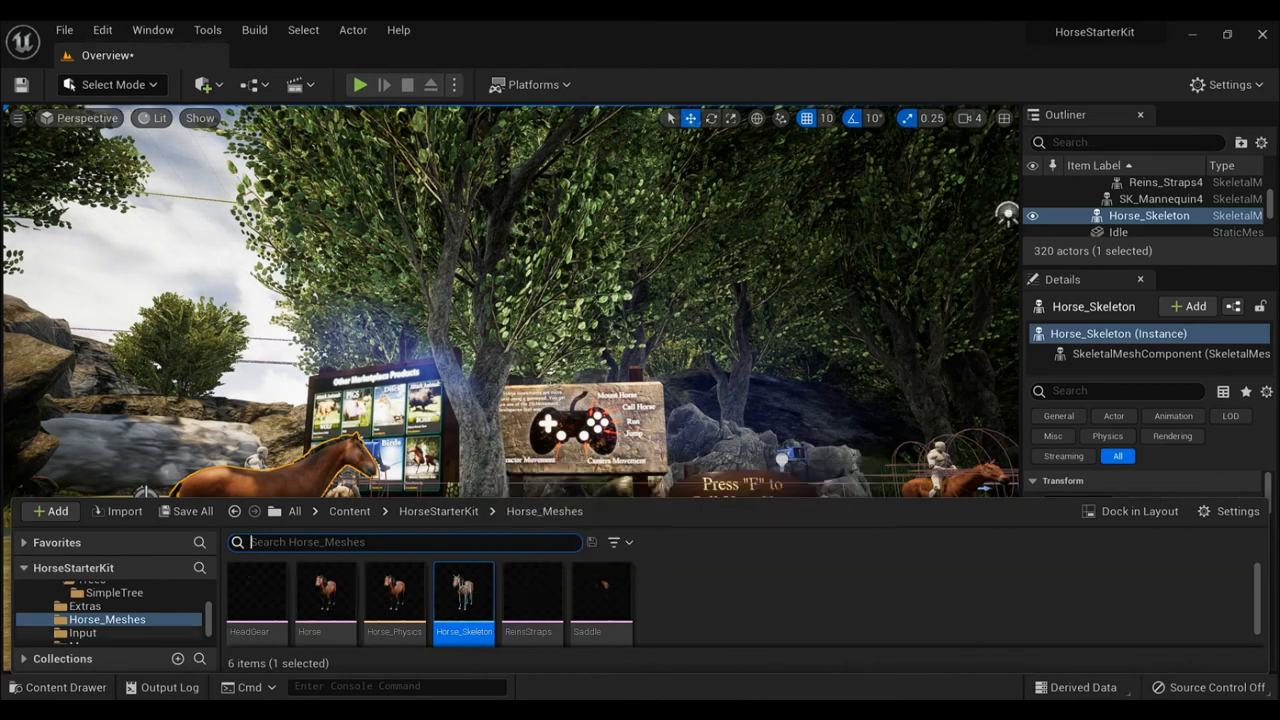
{"action": "left_click", "coordinate": [82, 604]}
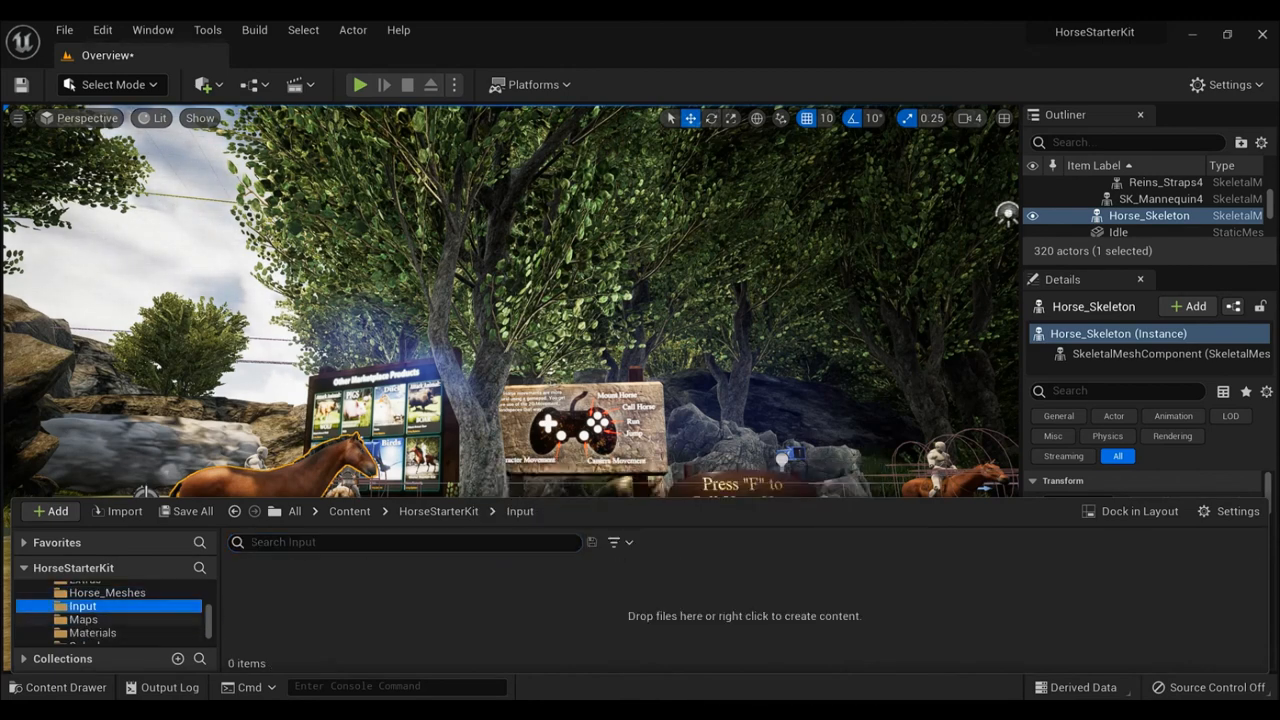
{"action": "left_click", "coordinate": [84, 618]}
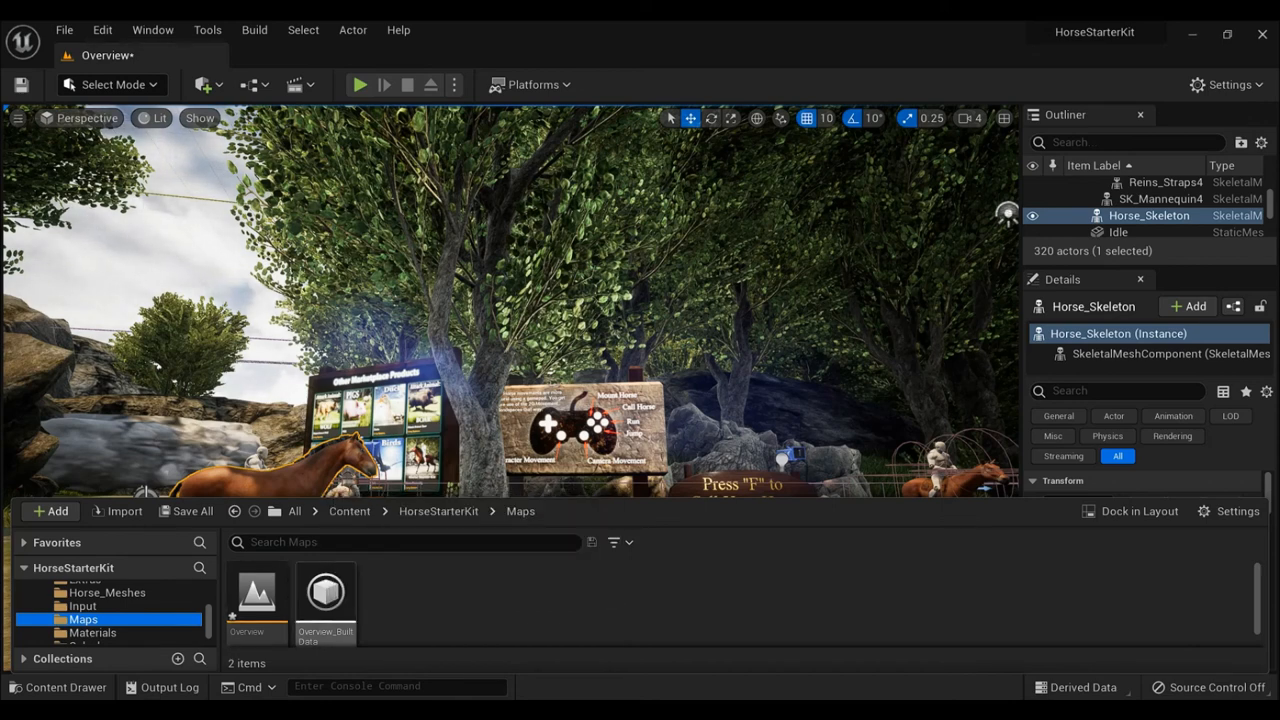
{"action": "left_click", "coordinate": [92, 604]}
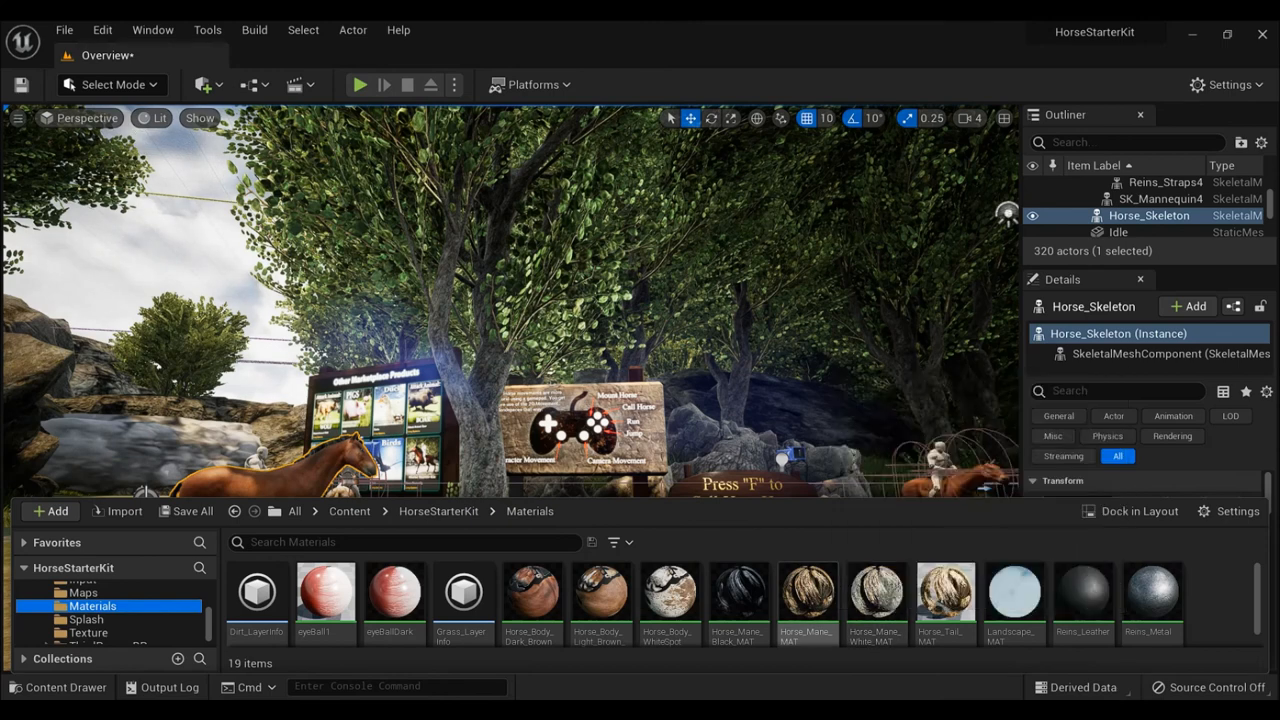
{"action": "left_click", "coordinate": [86, 612]}
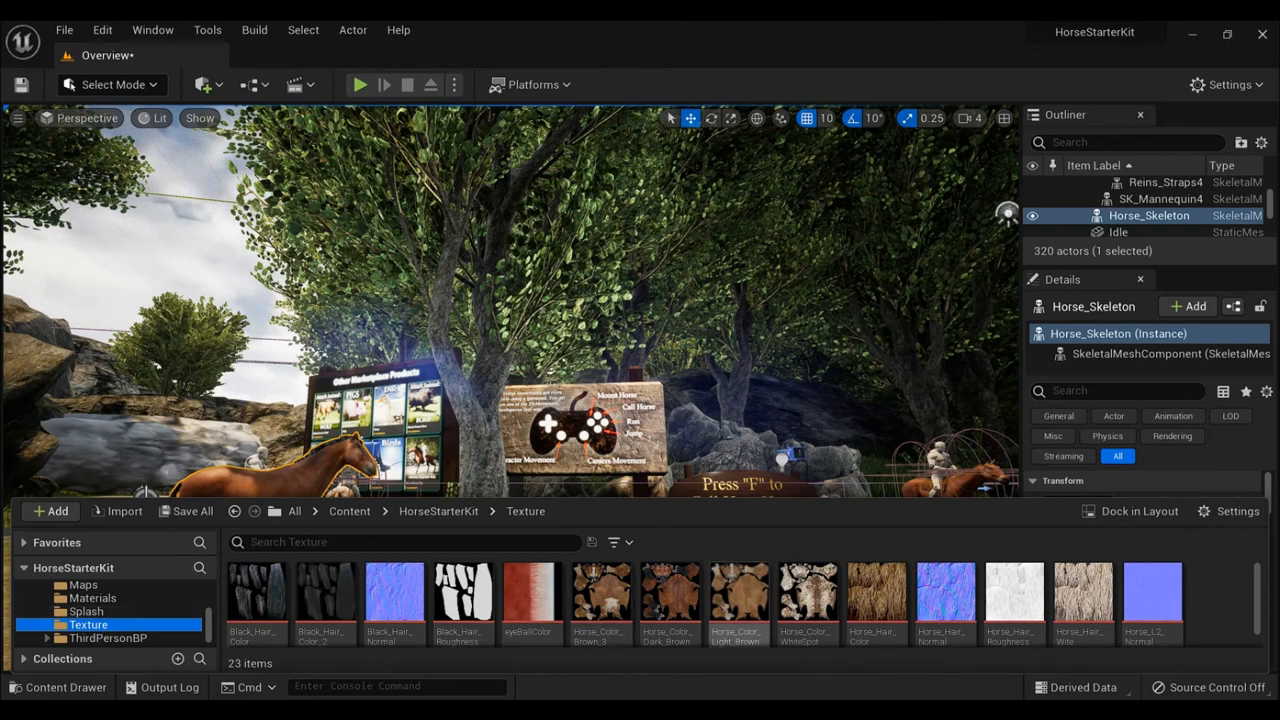
{"action": "left_click", "coordinate": [738, 596]}
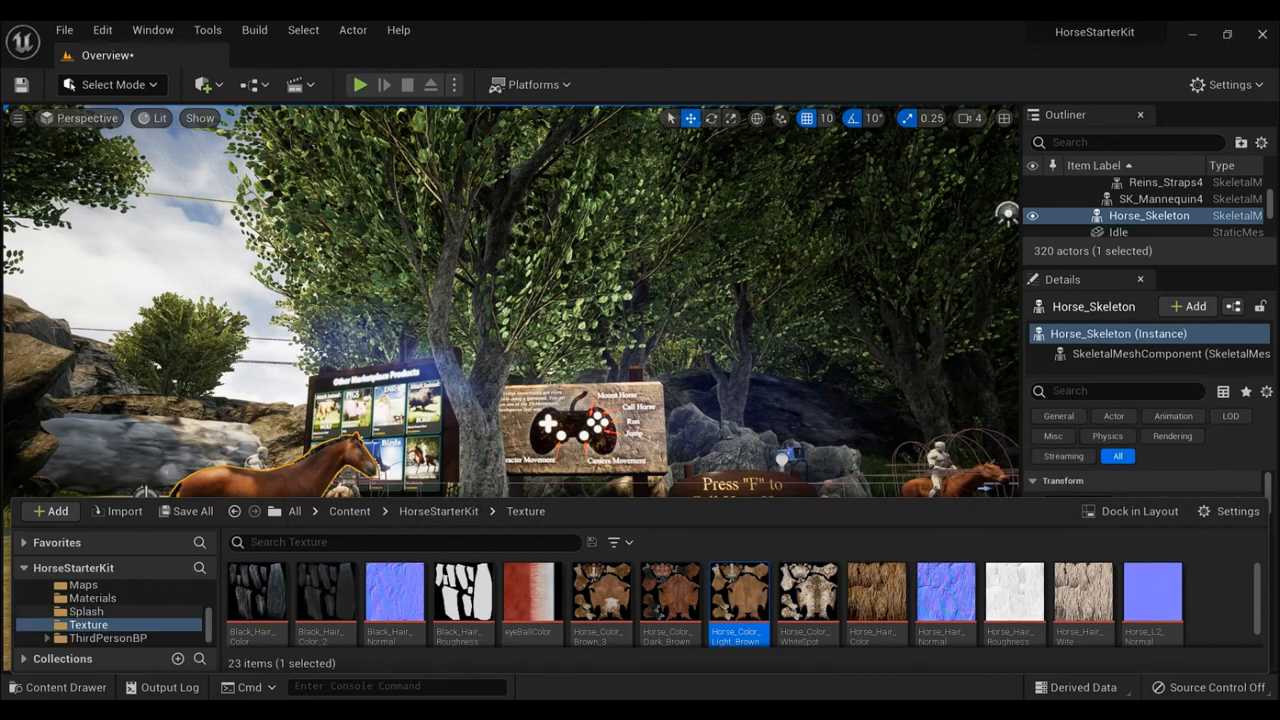
Look through the ThirdPersonBP character's Mesh, Textures and Animations folders
{"action": "left_click", "coordinate": [108, 636]}
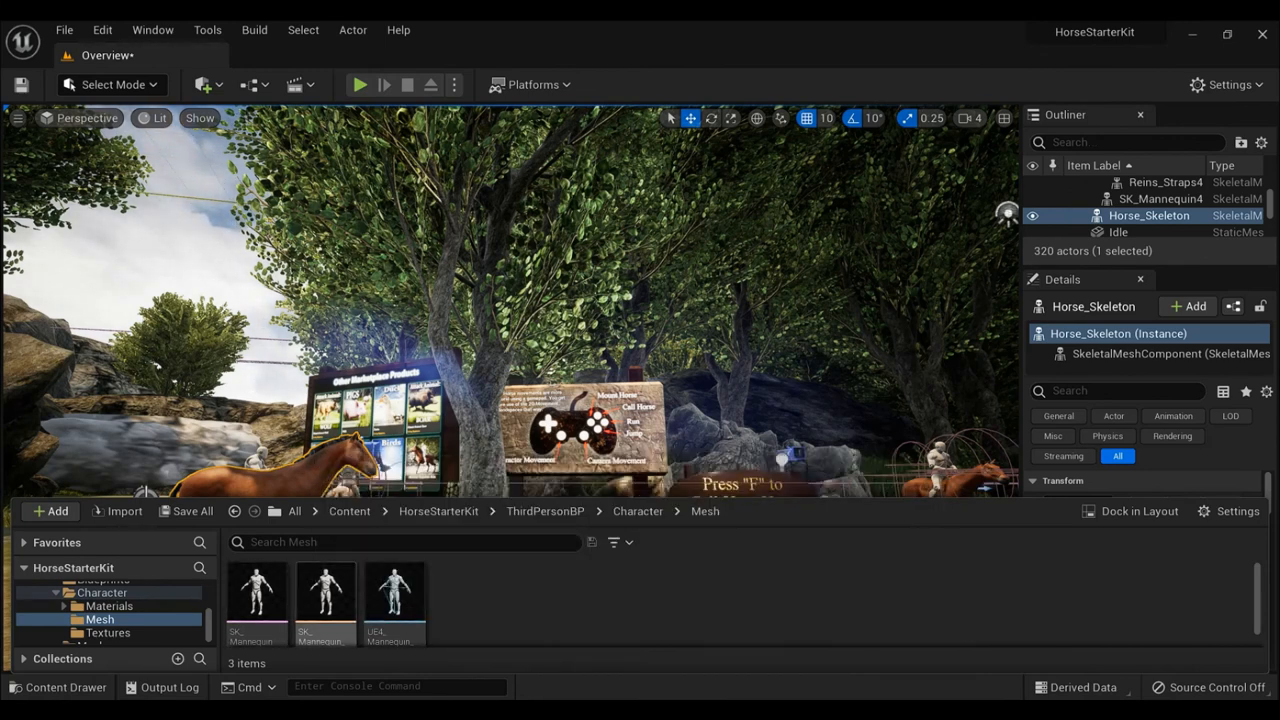
{"action": "left_click", "coordinate": [108, 624]}
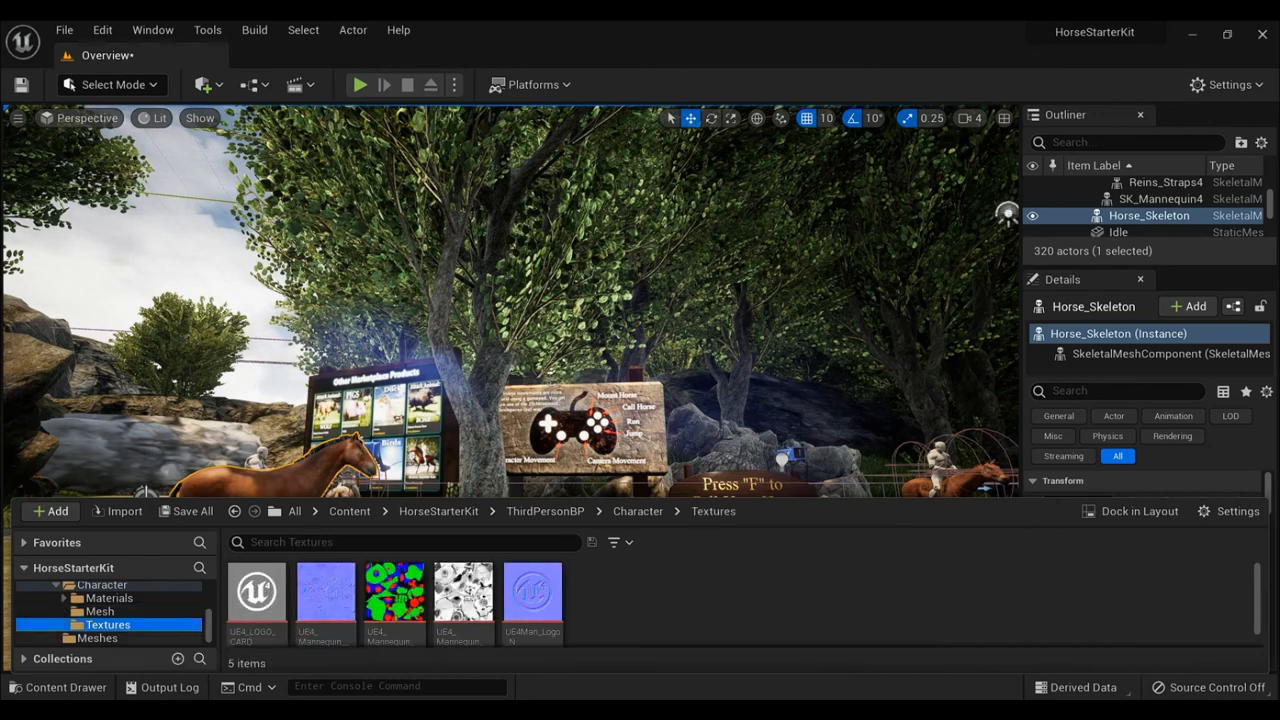
{"action": "left_click", "coordinate": [96, 638]}
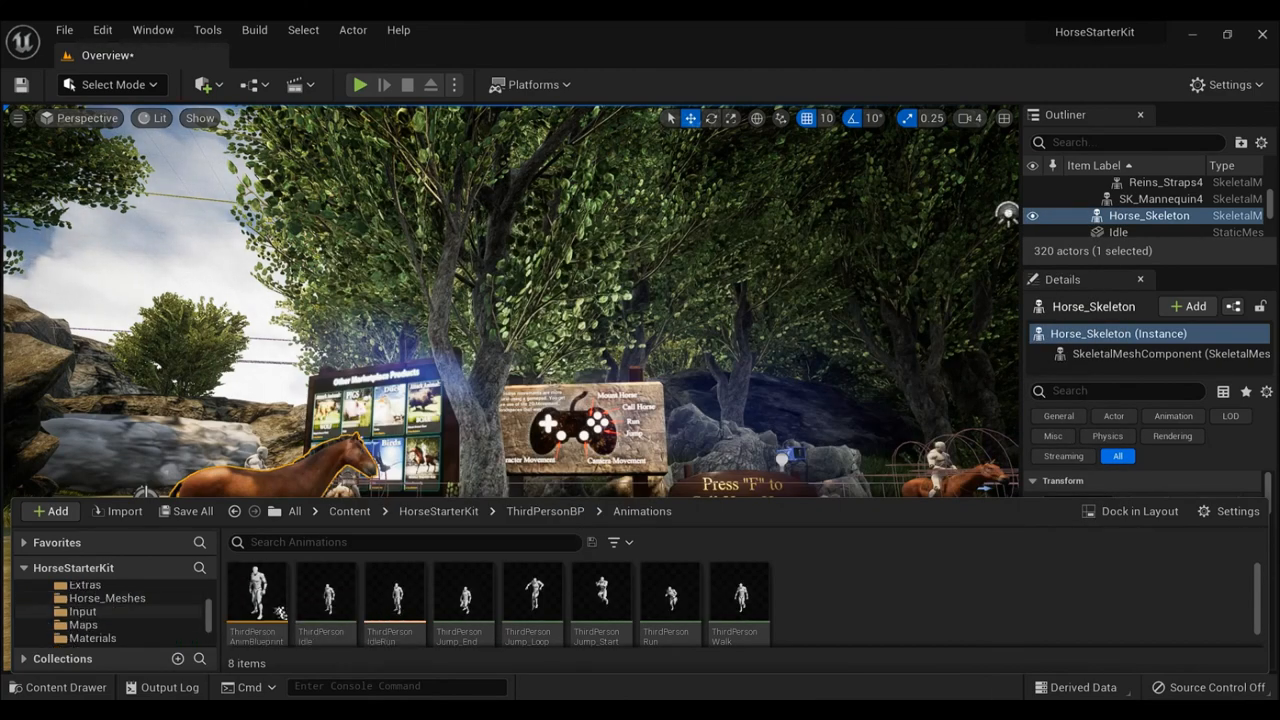
Revisit Horse_Meshes, Input, Trees and Mountain_RockFace_002, then hide the drawer to show the level
{"action": "left_click", "coordinate": [84, 612]}
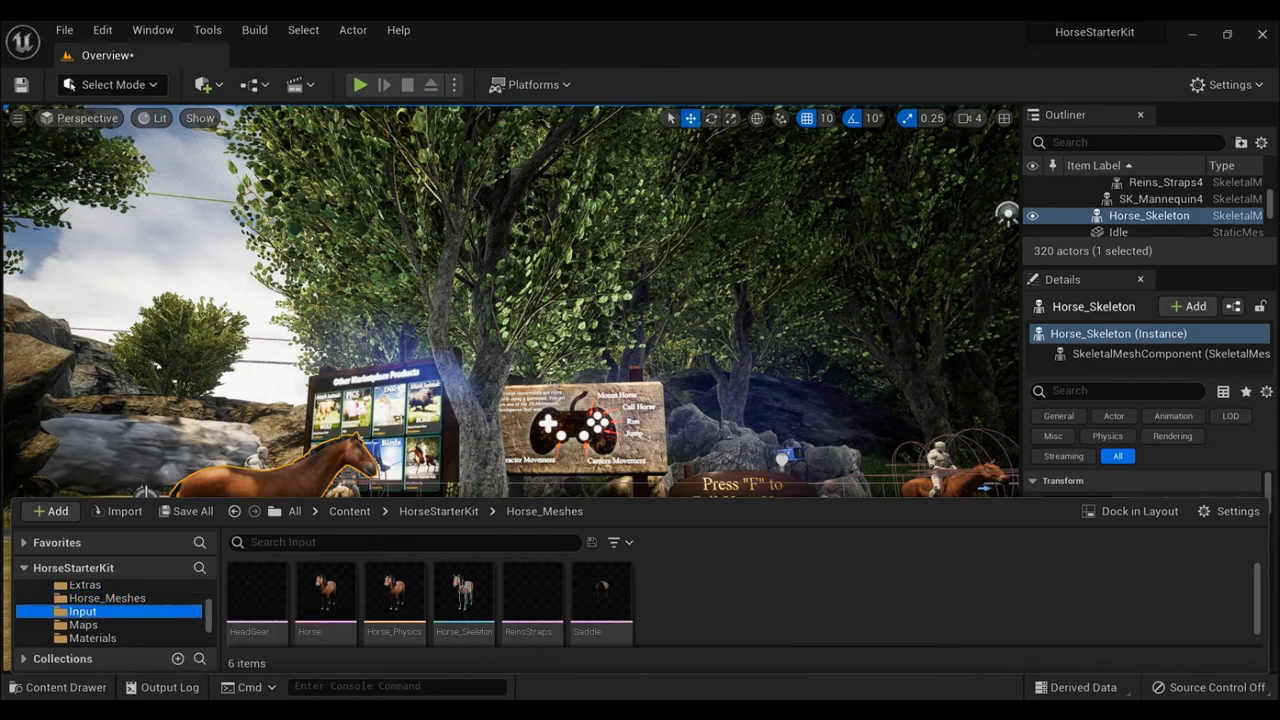
{"action": "left_click", "coordinate": [82, 612]}
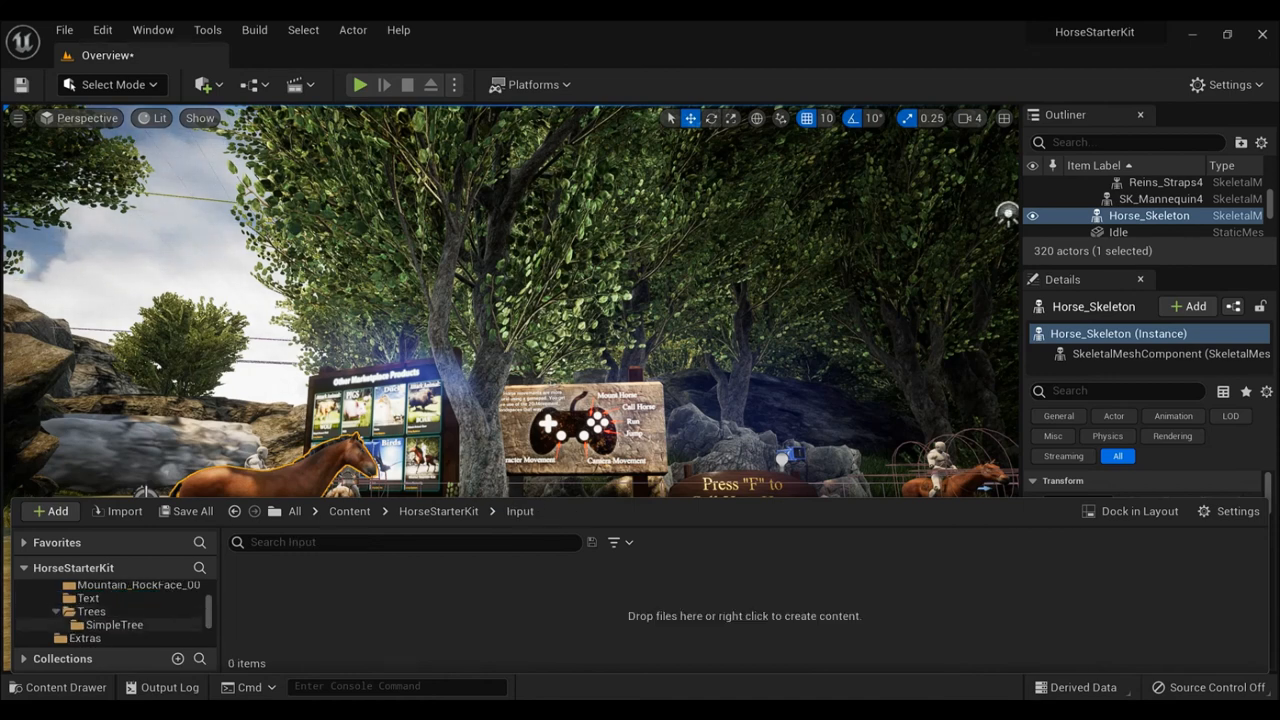
{"action": "left_click", "coordinate": [92, 612]}
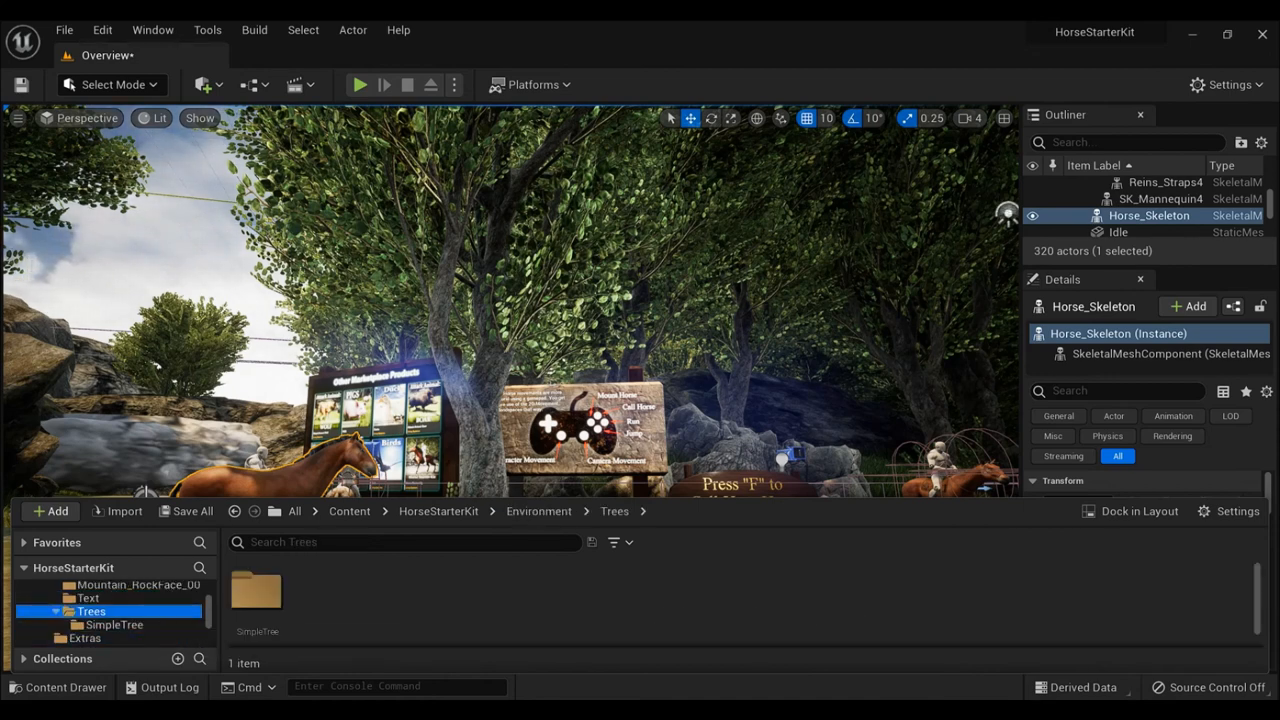
{"action": "left_click", "coordinate": [136, 638]}
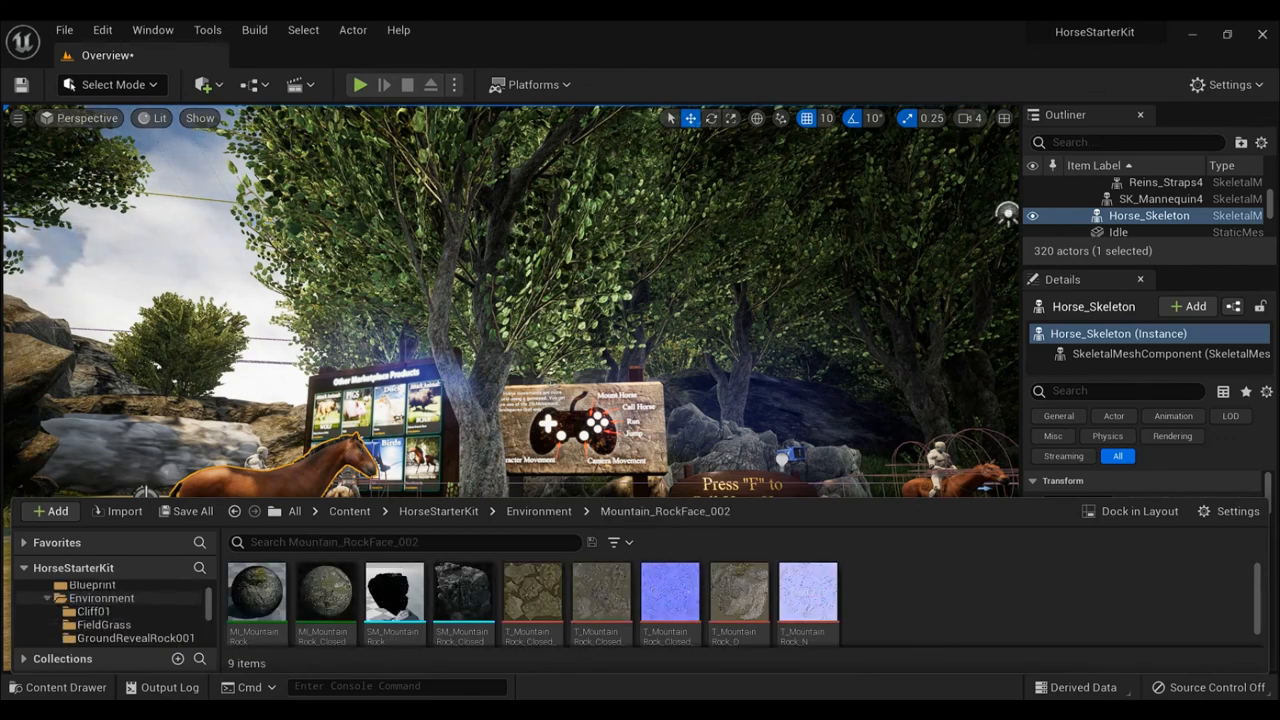
{"action": "left_click", "coordinate": [96, 596]}
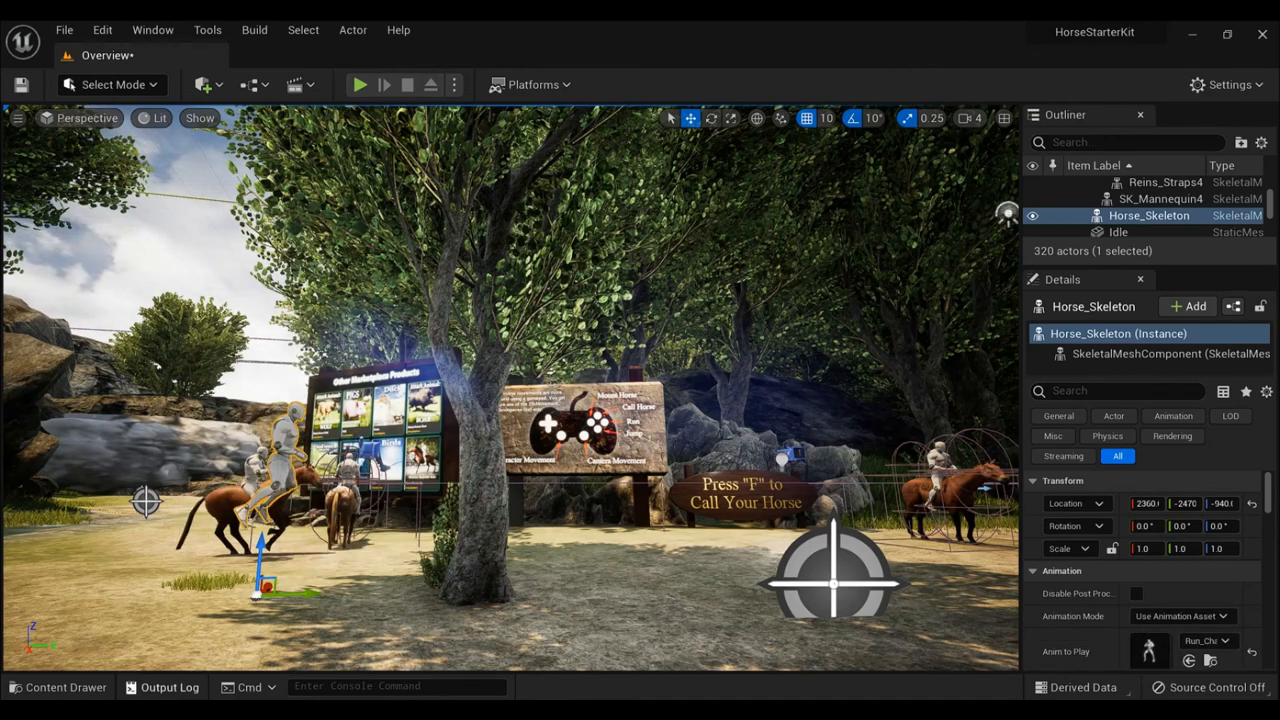
{"action": "left_click", "coordinate": [56, 688]}
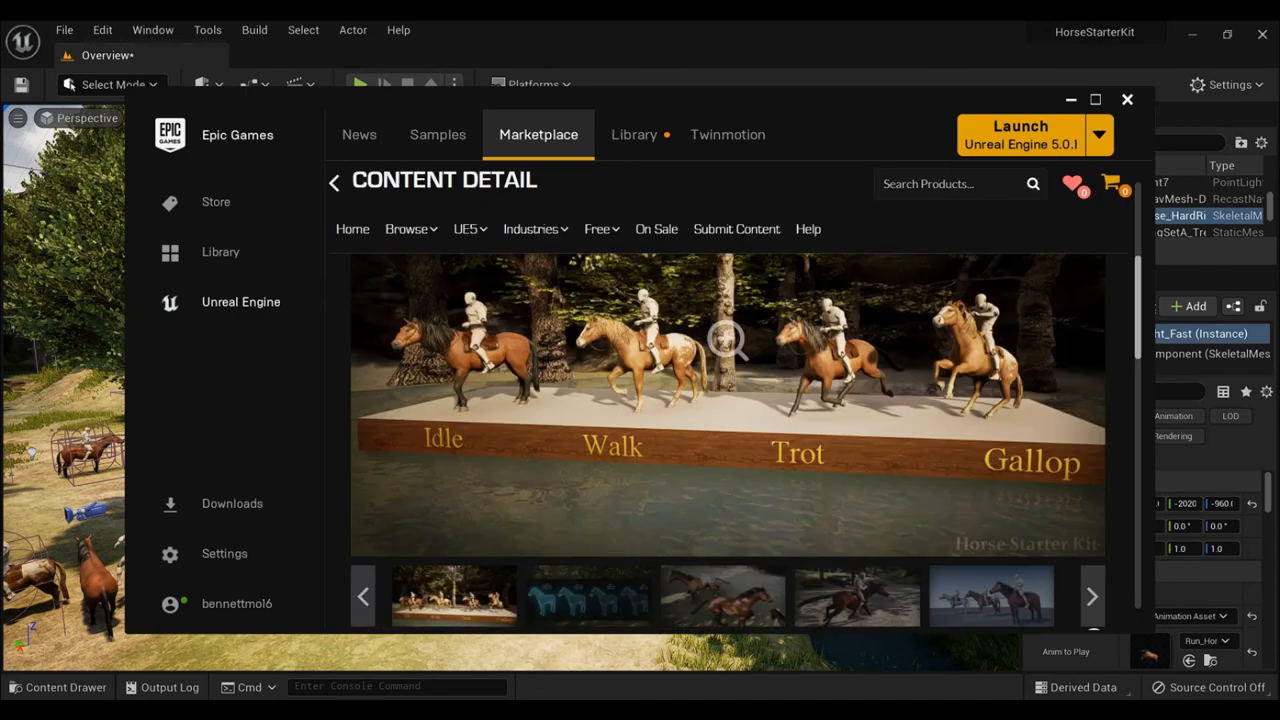
{"action": "scroll", "scroll_direction": "down", "scroll_amount": 3}
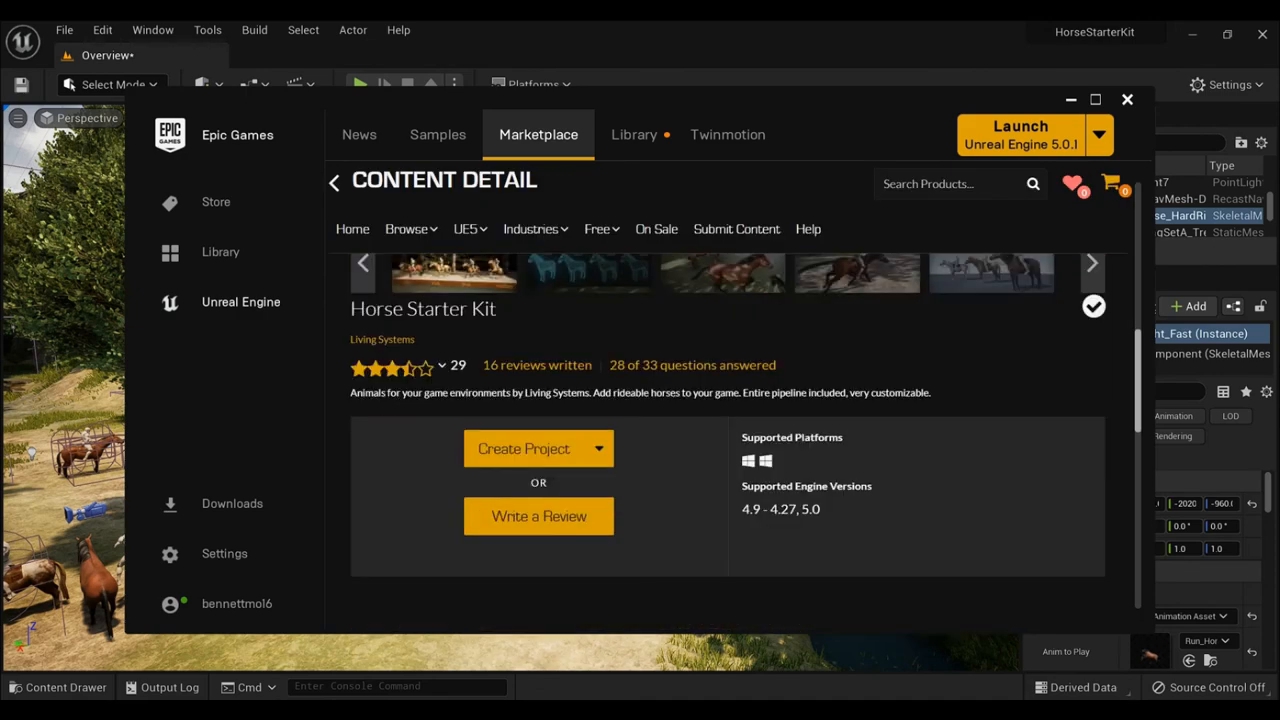
{"action": "scroll", "scroll_direction": "down", "scroll_amount": 3}
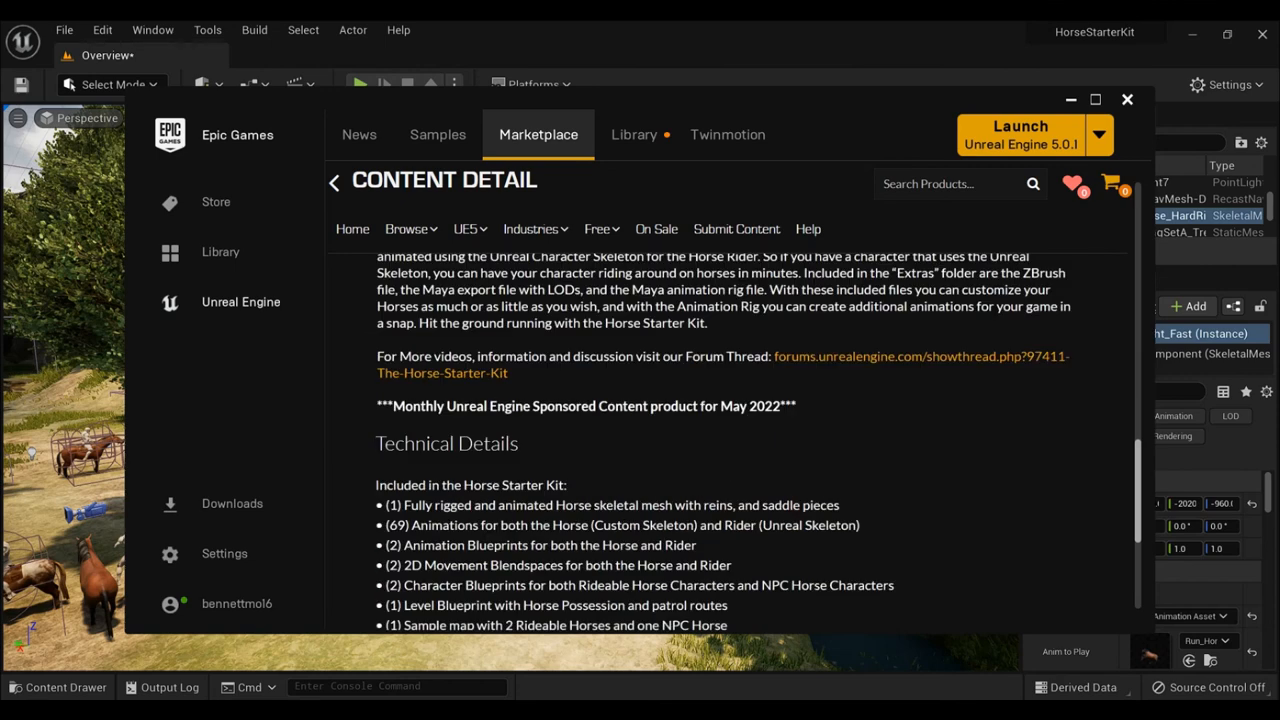
{"action": "scroll", "scroll_direction": "down", "scroll_amount": 3}
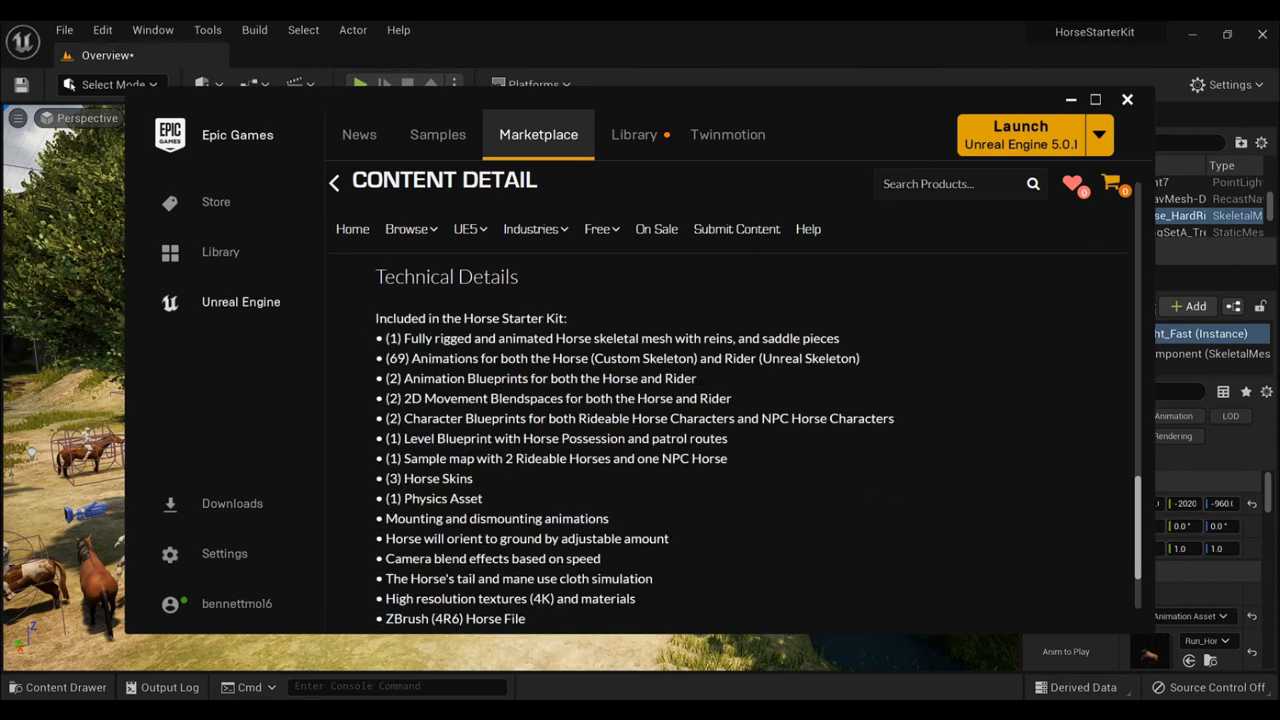
{"action": "scroll", "scroll_direction": "down", "scroll_amount": 3}
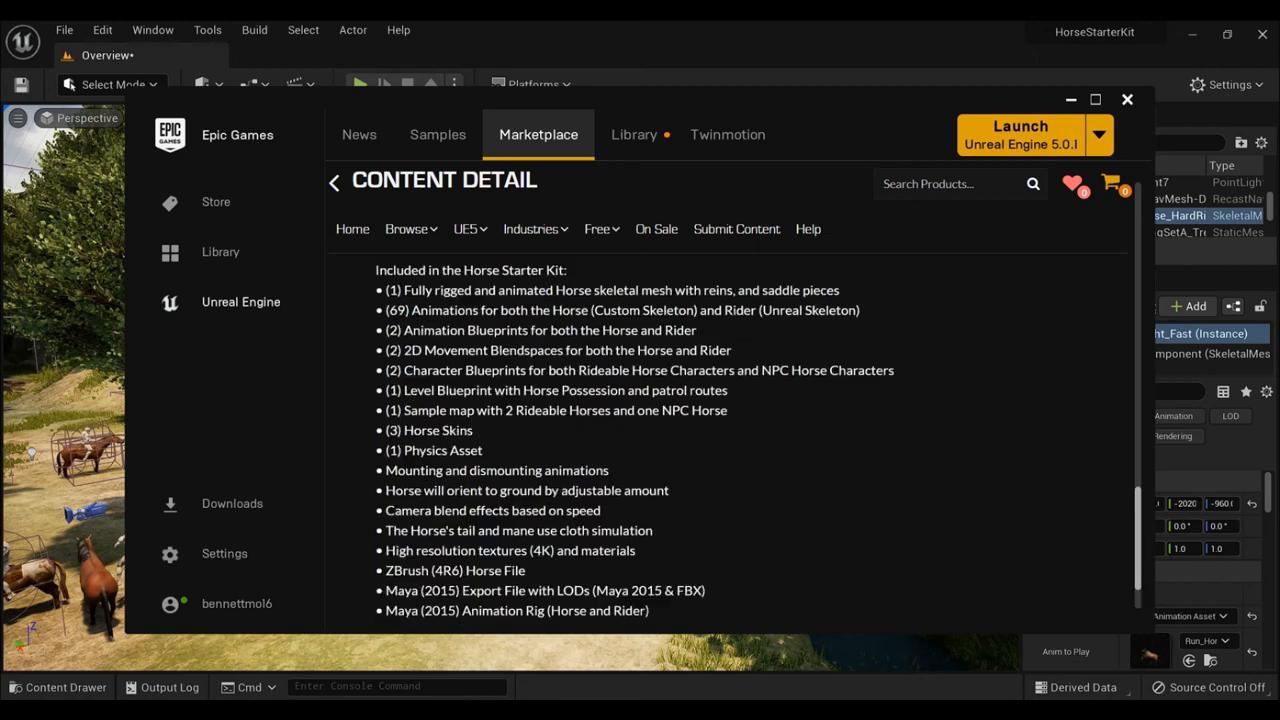
{"action": "scroll", "scroll_direction": "down", "scroll_amount": 3}
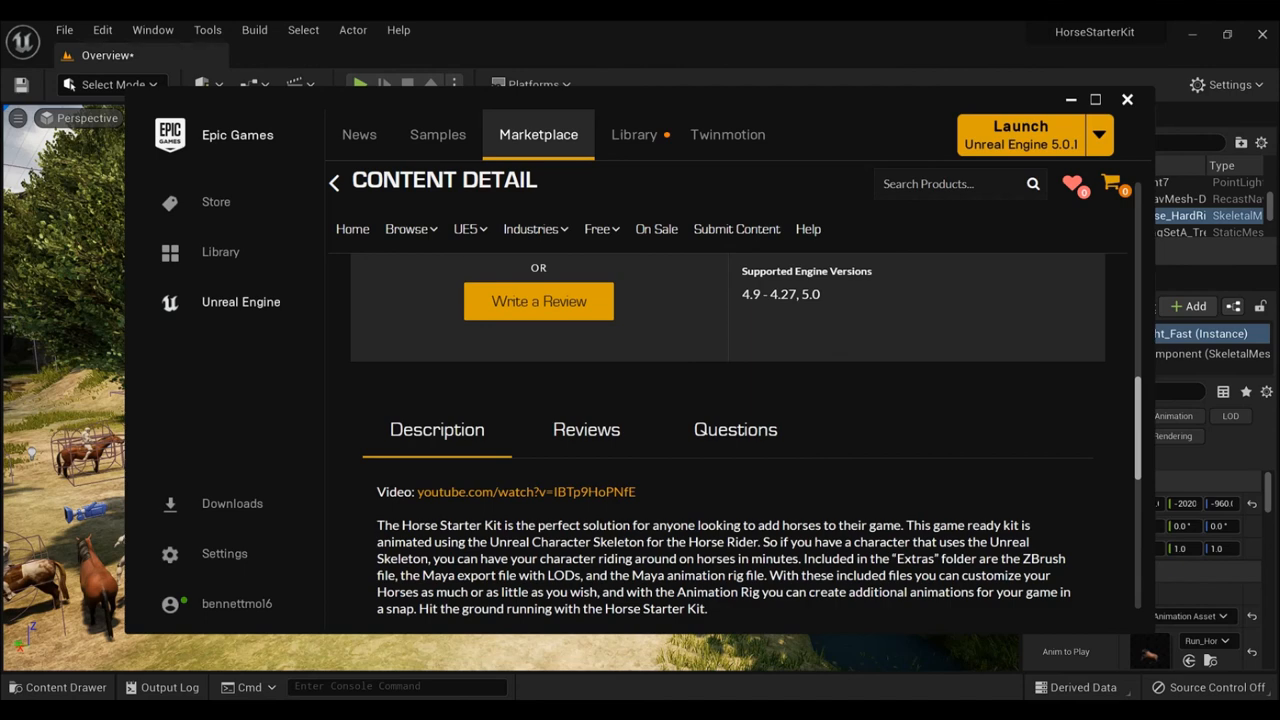